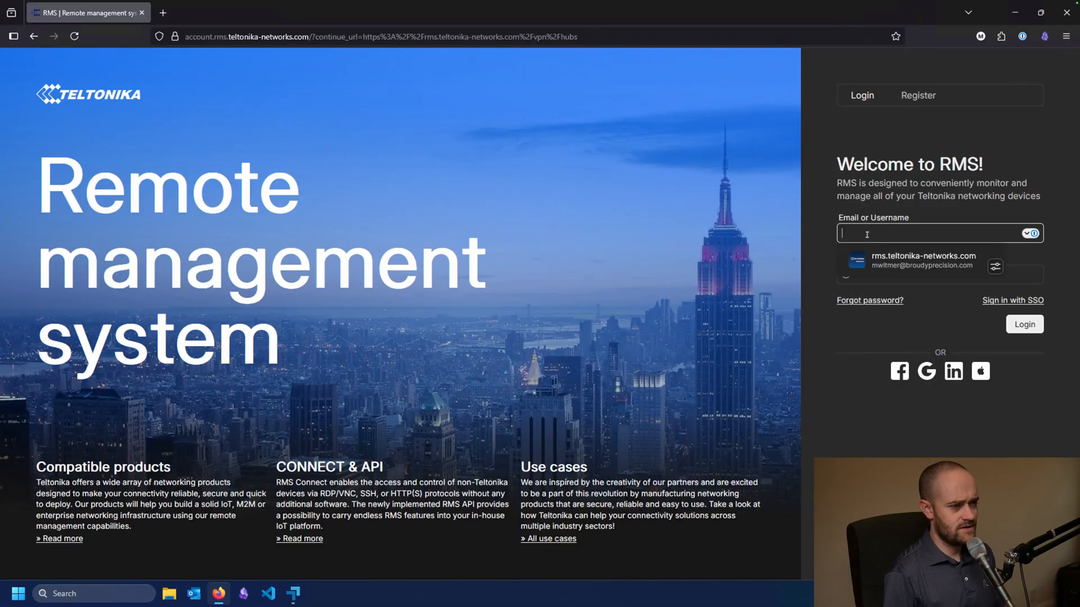
Sign in with the saved account and expand the RMS VPN section in the sidebar
left_click(1024, 324)
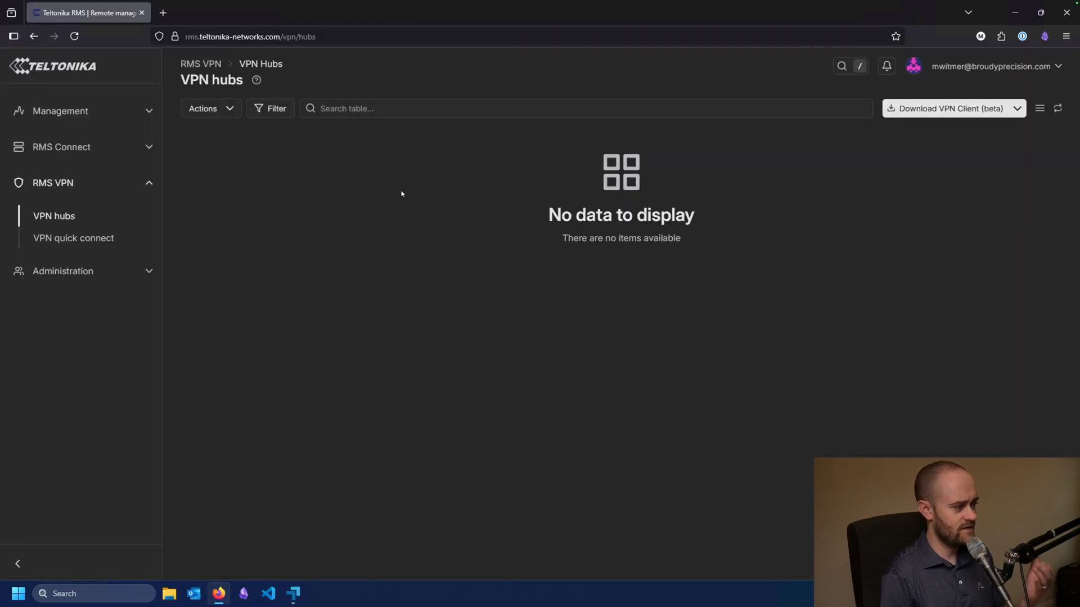
mouse_move(394, 191)
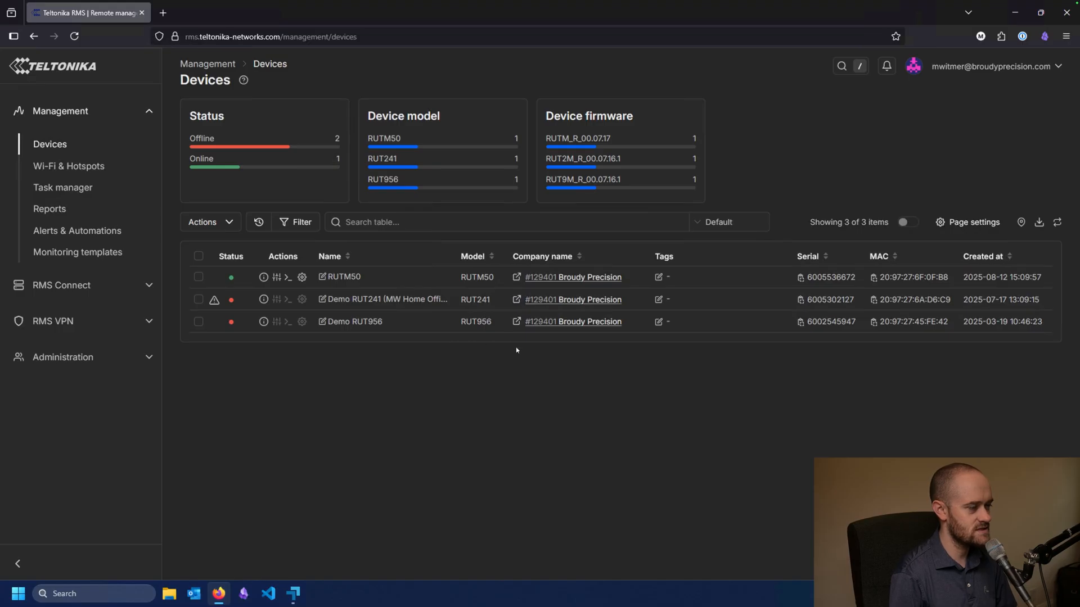
mouse_move(507, 358)
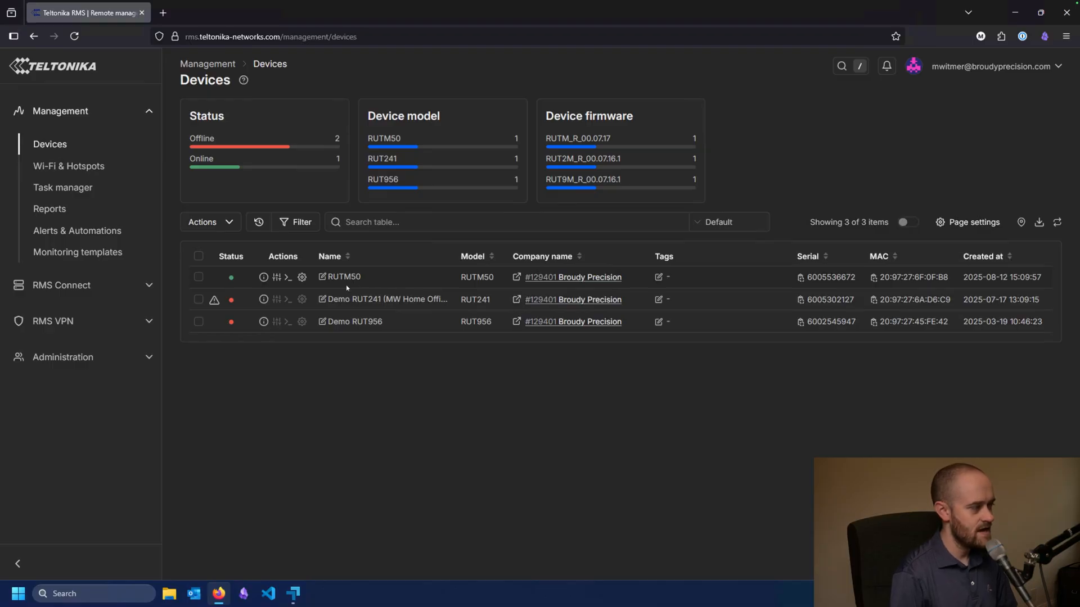
left_click(53, 322)
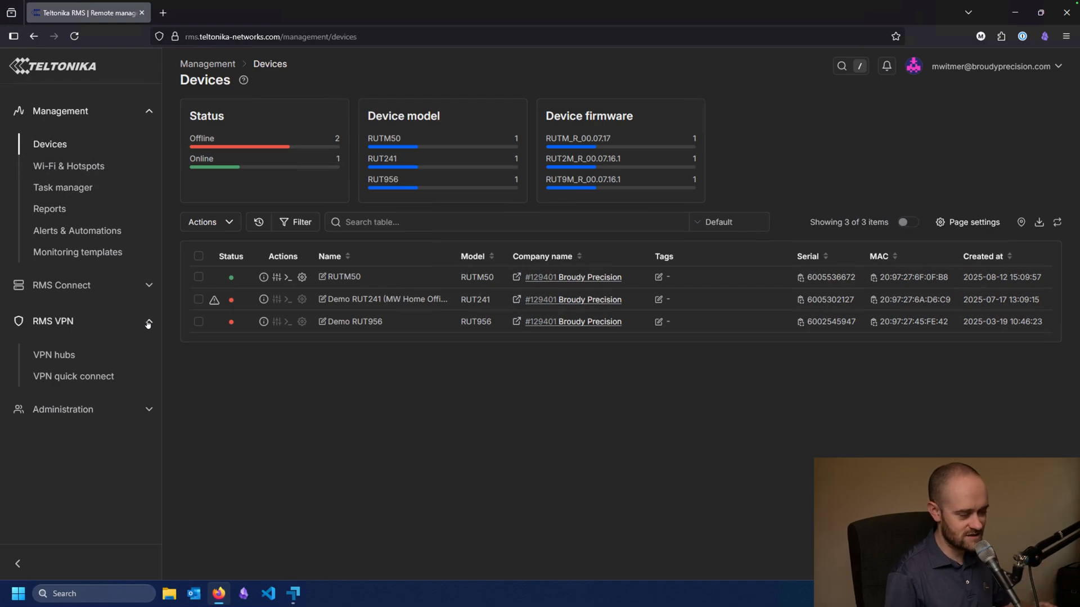
mouse_move(67, 357)
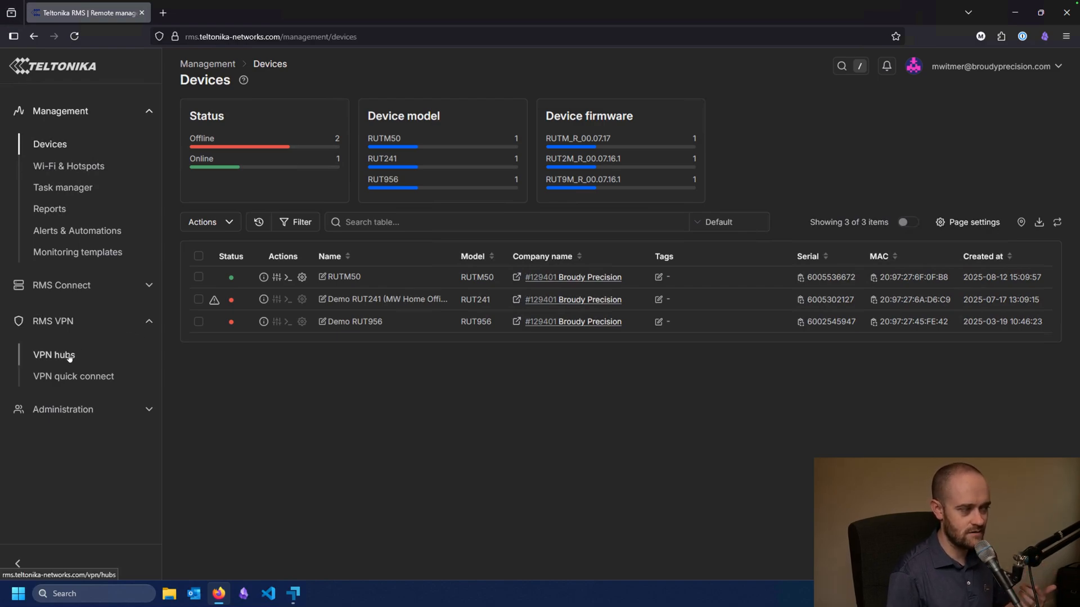
Show the empty VPN hubs page and download the VPN Client (beta) installer
left_click(50, 354)
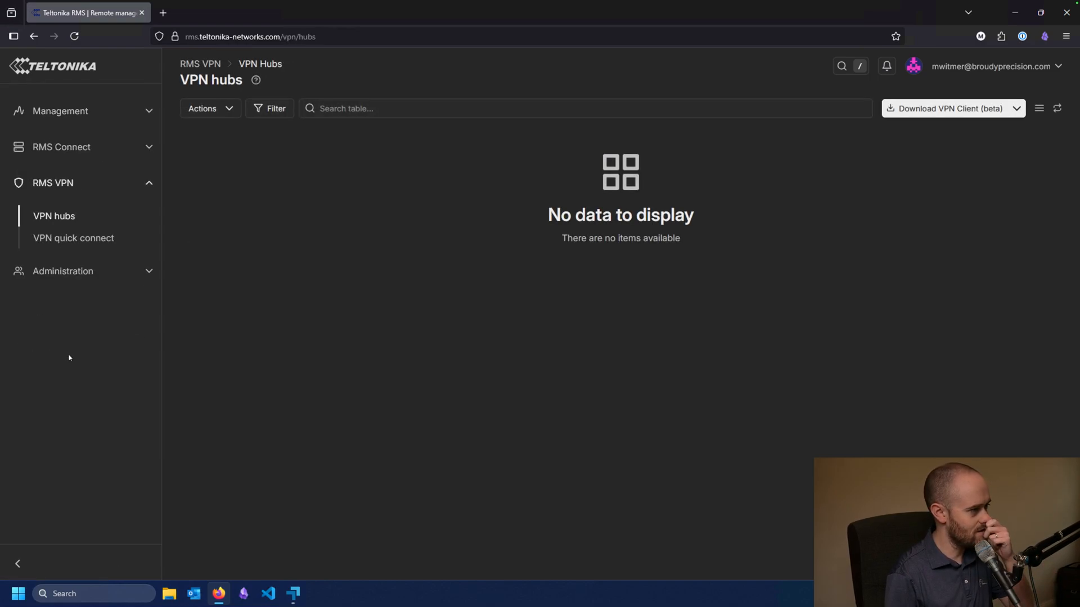
mouse_move(426, 188)
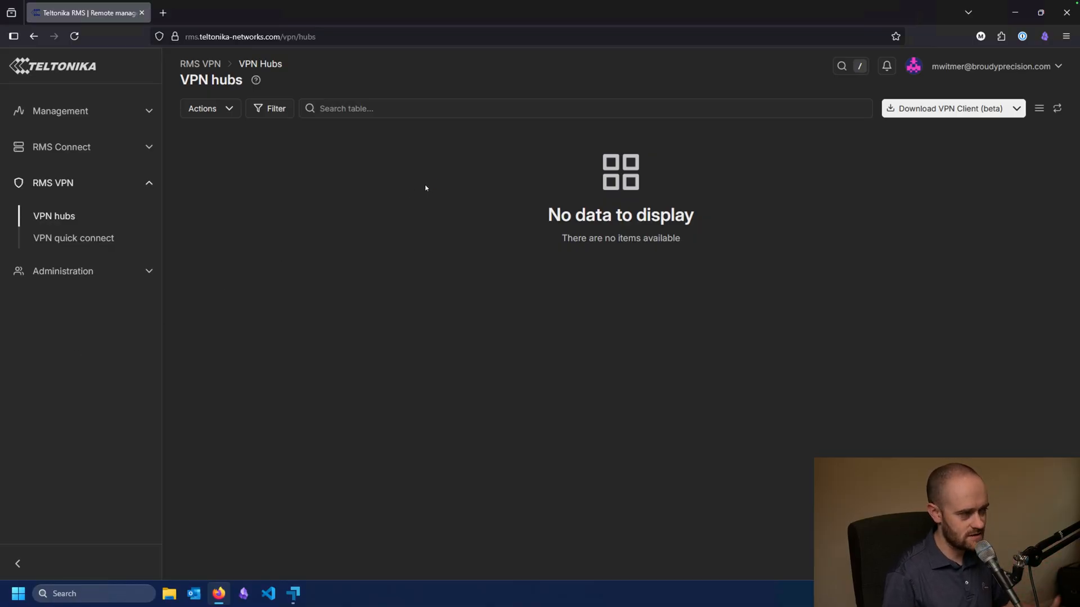
mouse_move(558, 200)
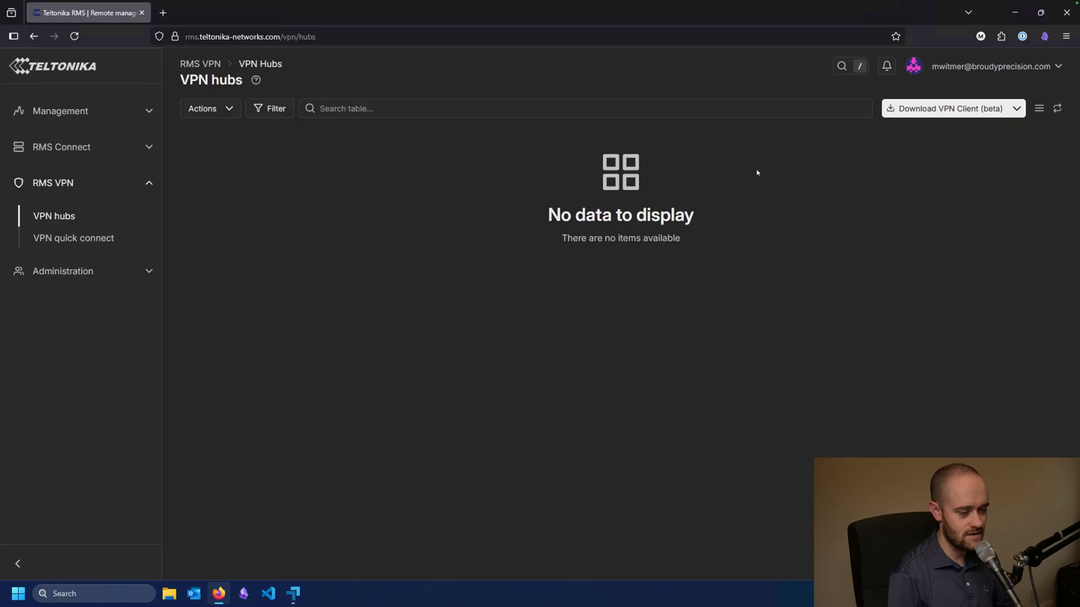
mouse_move(905, 130)
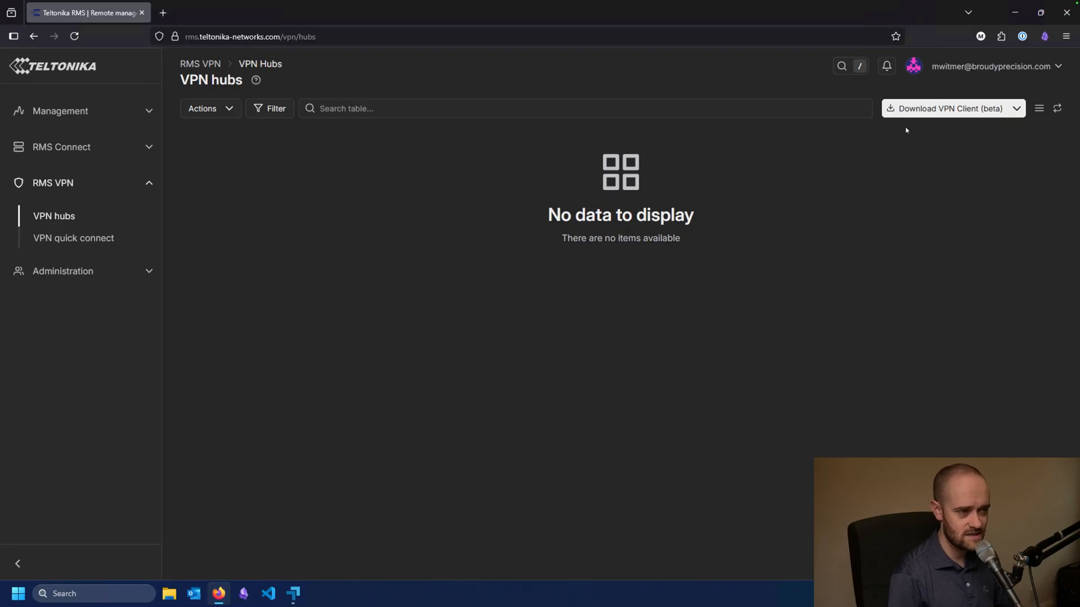
left_click(949, 108)
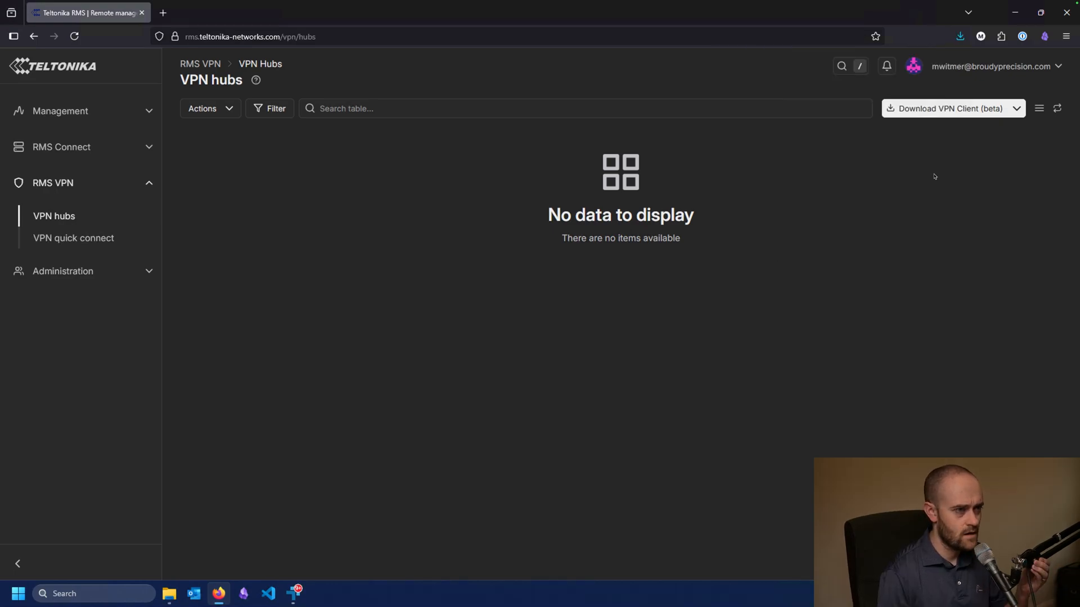
Run the downloaded RMS VPN setup, accept the license, approve UAC and close the finished installer
left_click(963, 35)
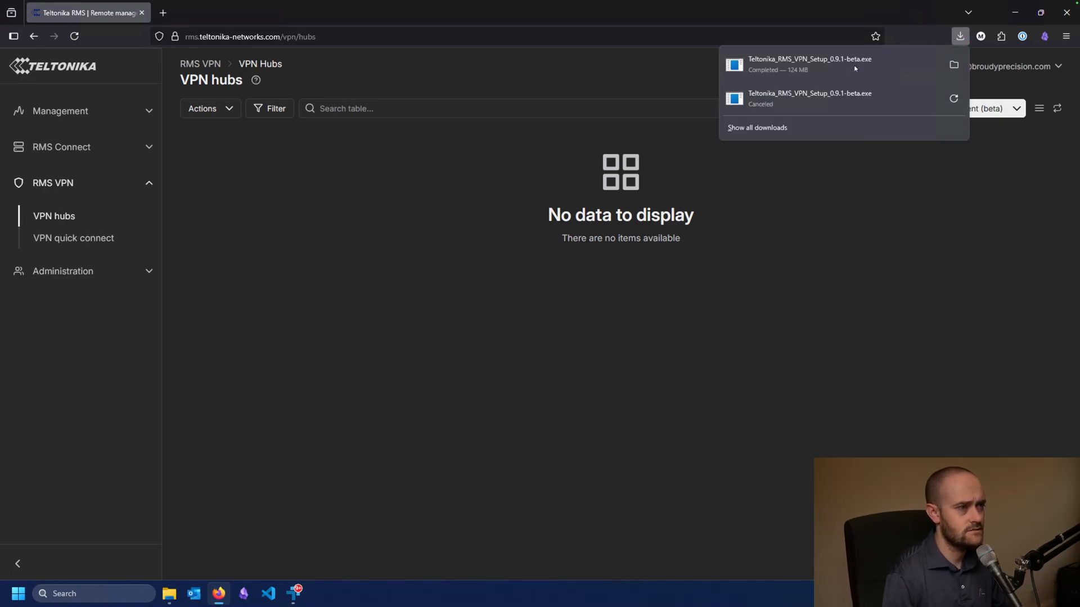
left_click(811, 130)
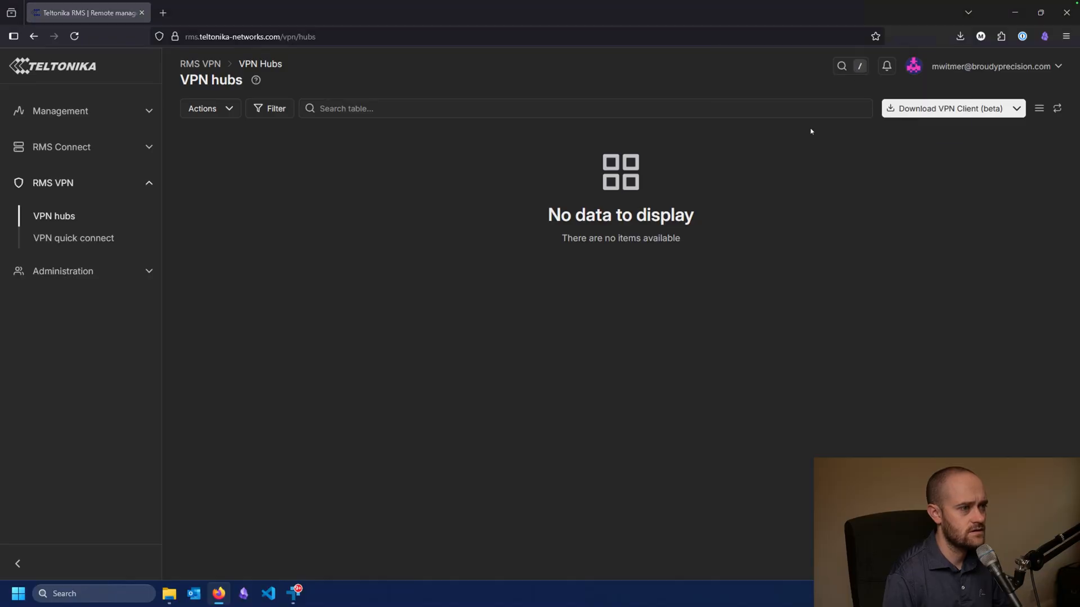
mouse_move(669, 202)
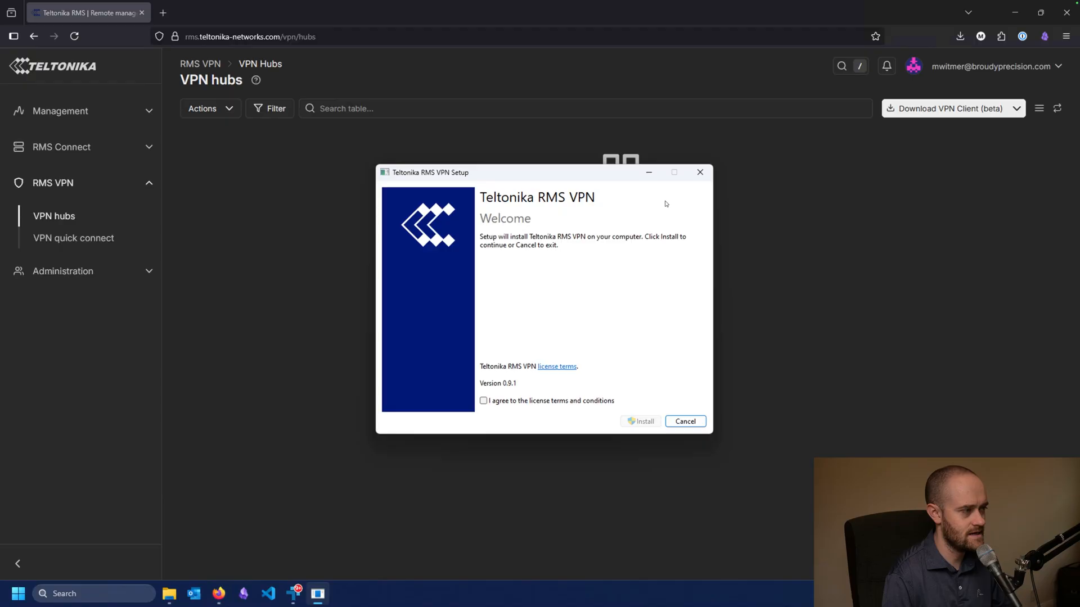
left_click(640, 421)
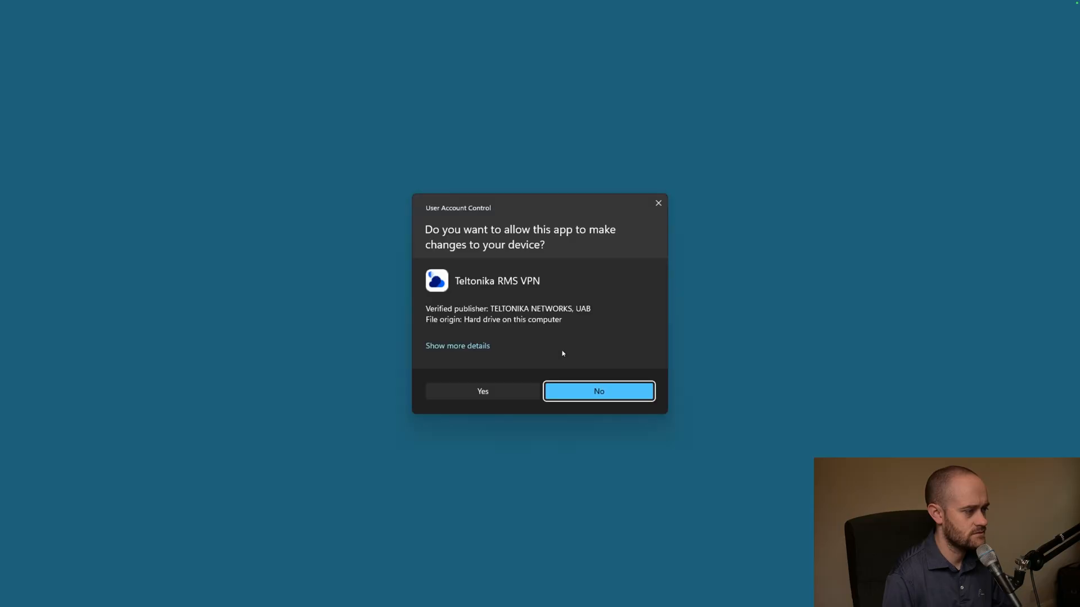
left_click(483, 391)
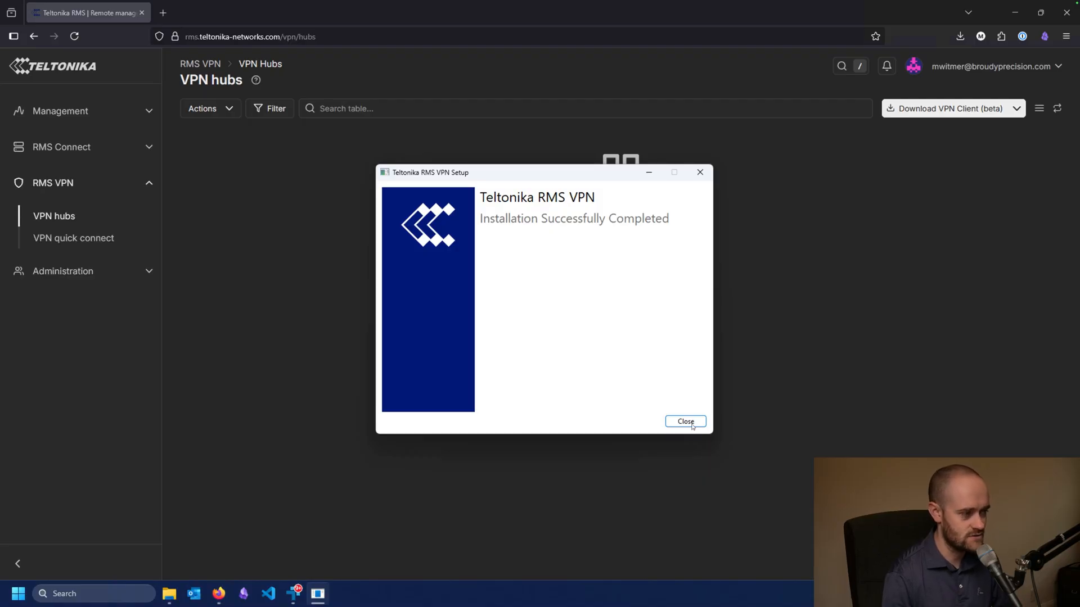
left_click(686, 421)
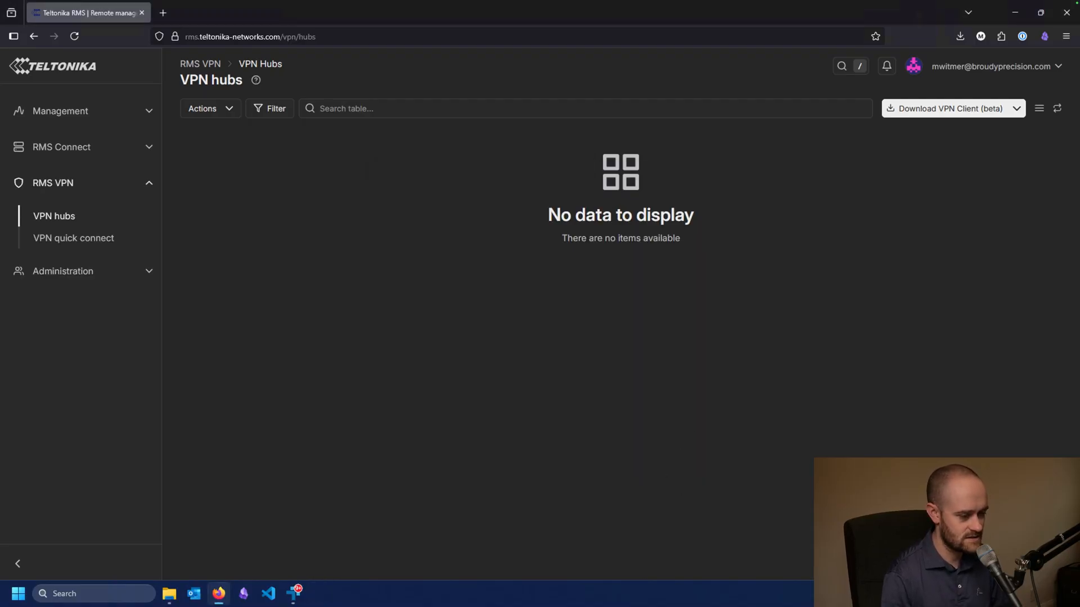
Find Teltonika RMS VPN via Start search 'tel', log in with RMS and dismiss the client window
left_click(17, 594)
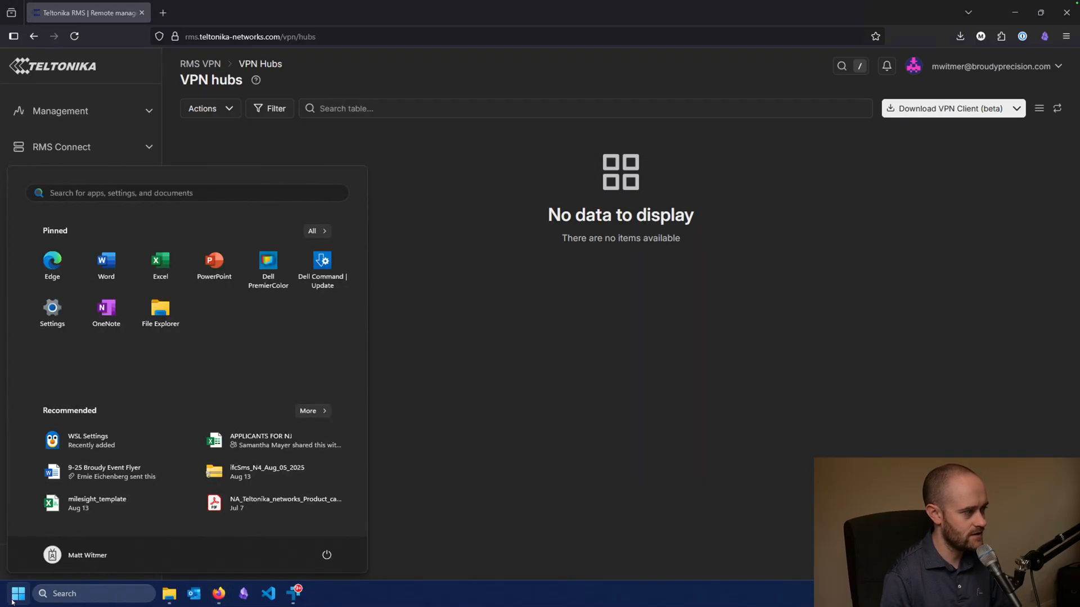
left_click(317, 231)
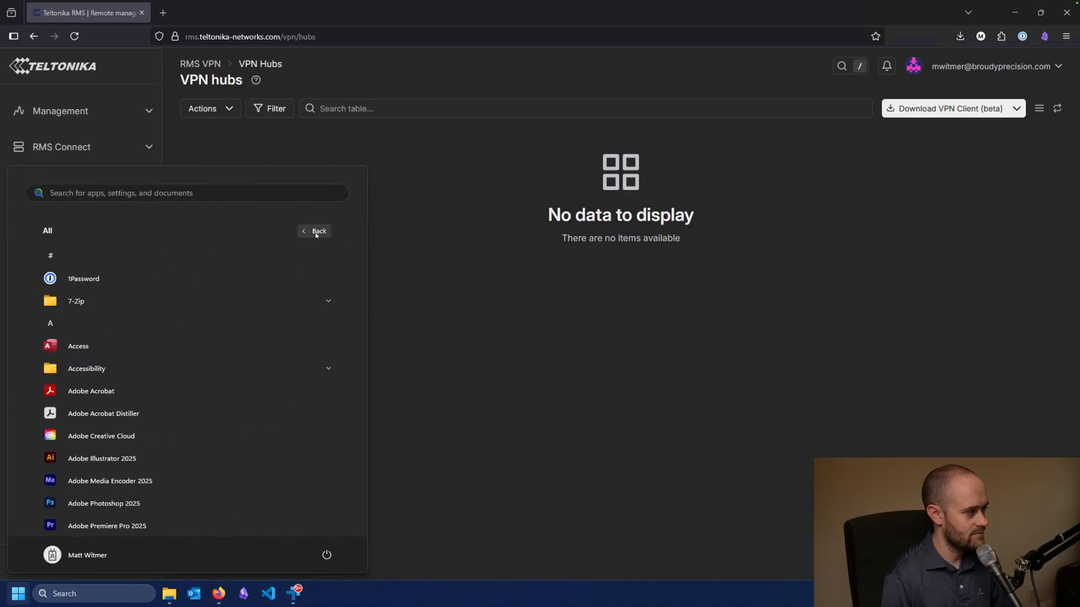
type("tel")
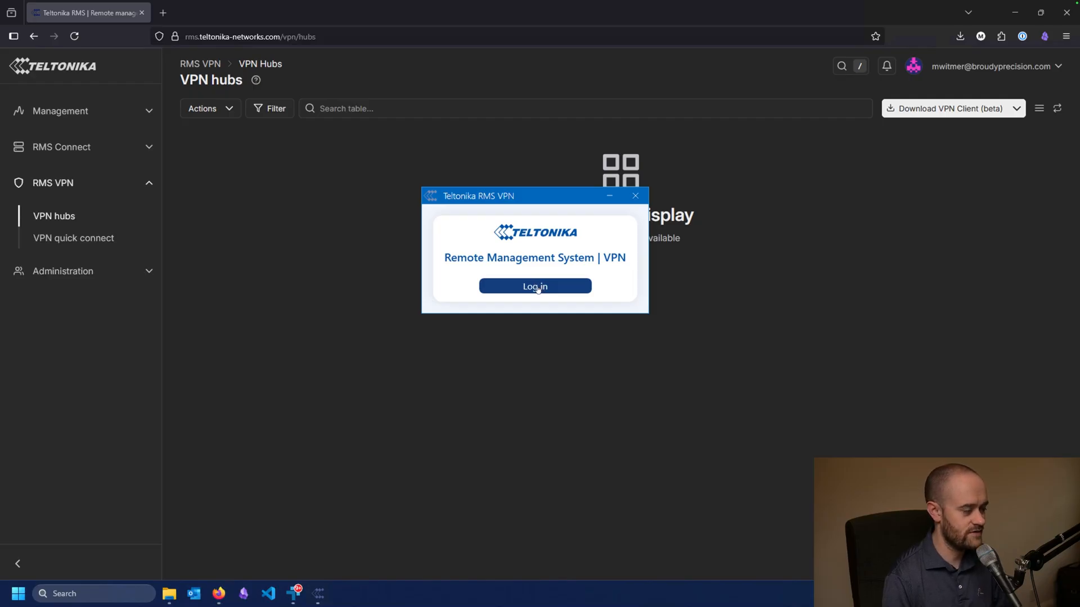
left_click(536, 286)
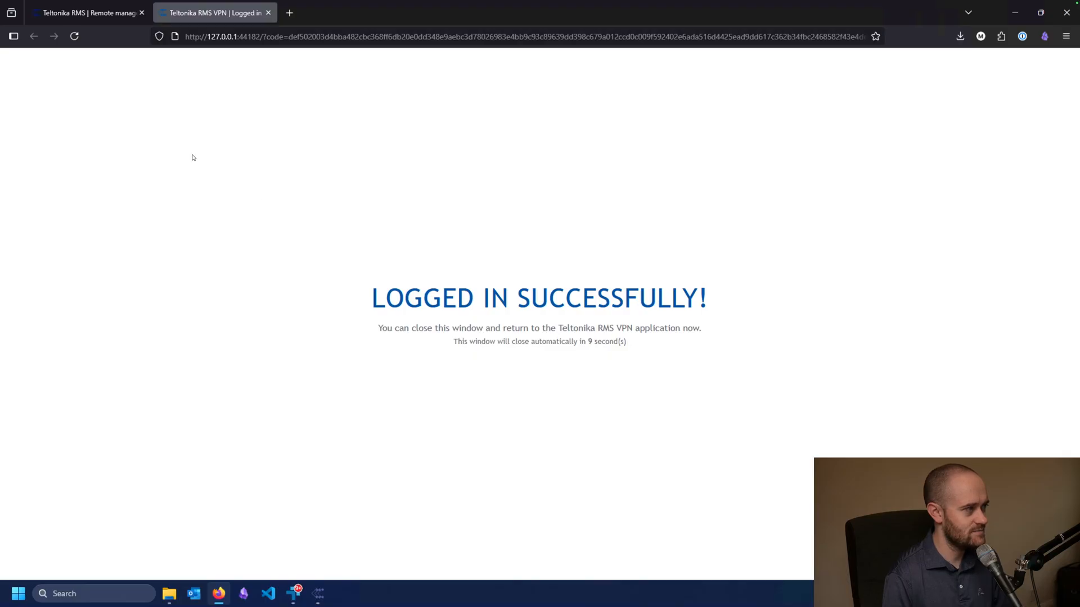
mouse_move(173, 58)
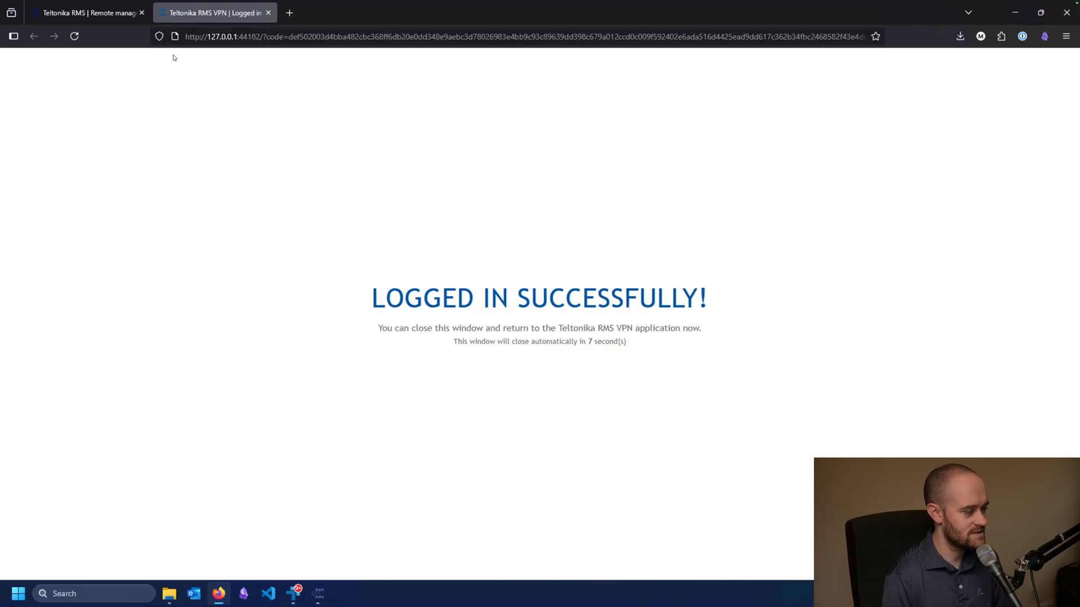
left_click(317, 599)
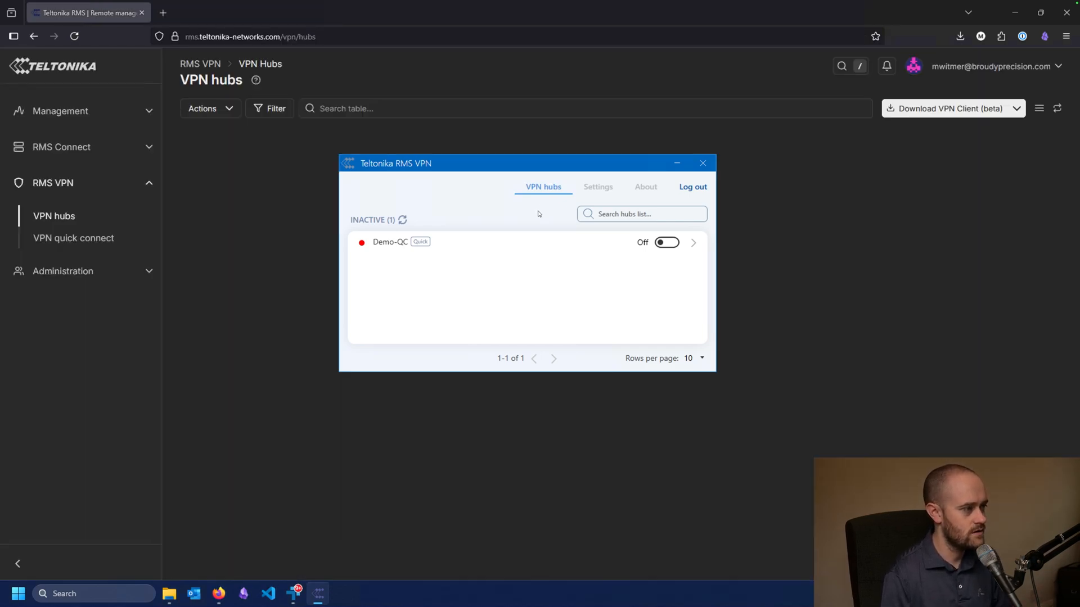
left_click(701, 162)
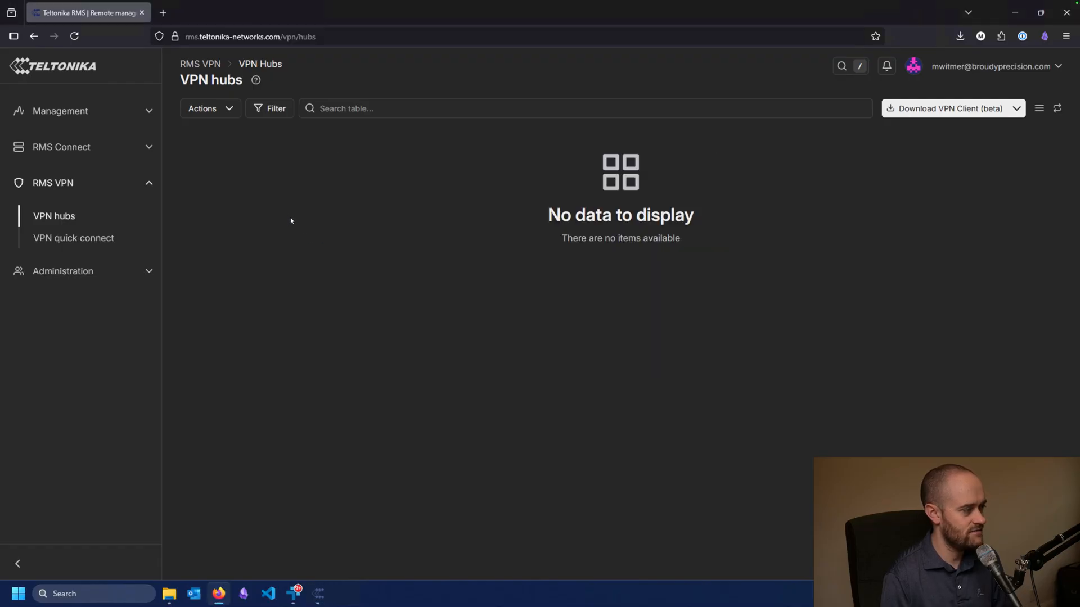
left_click(319, 593)
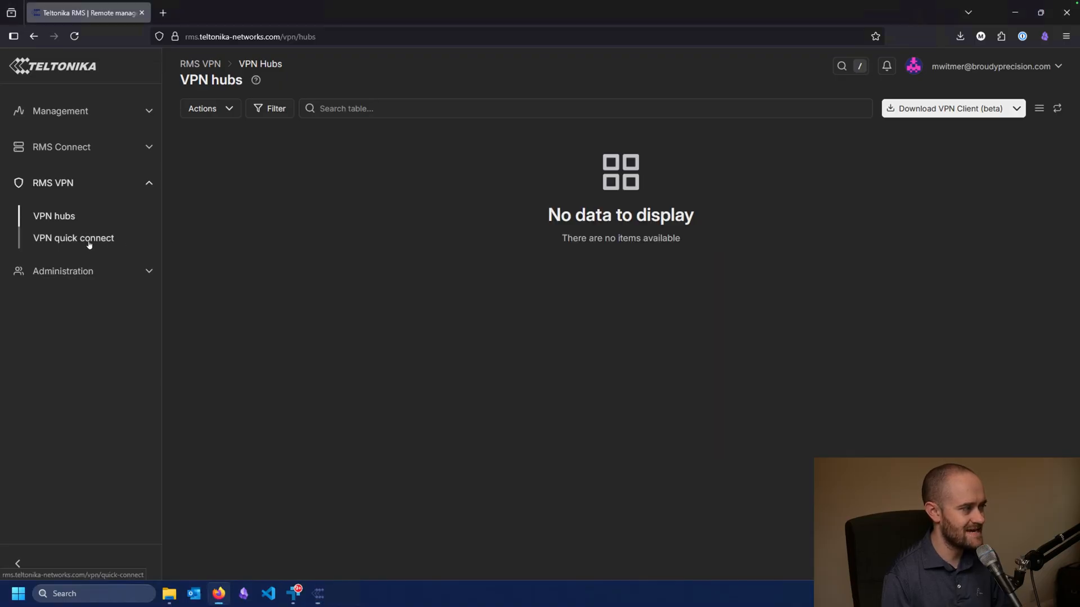
left_click(73, 238)
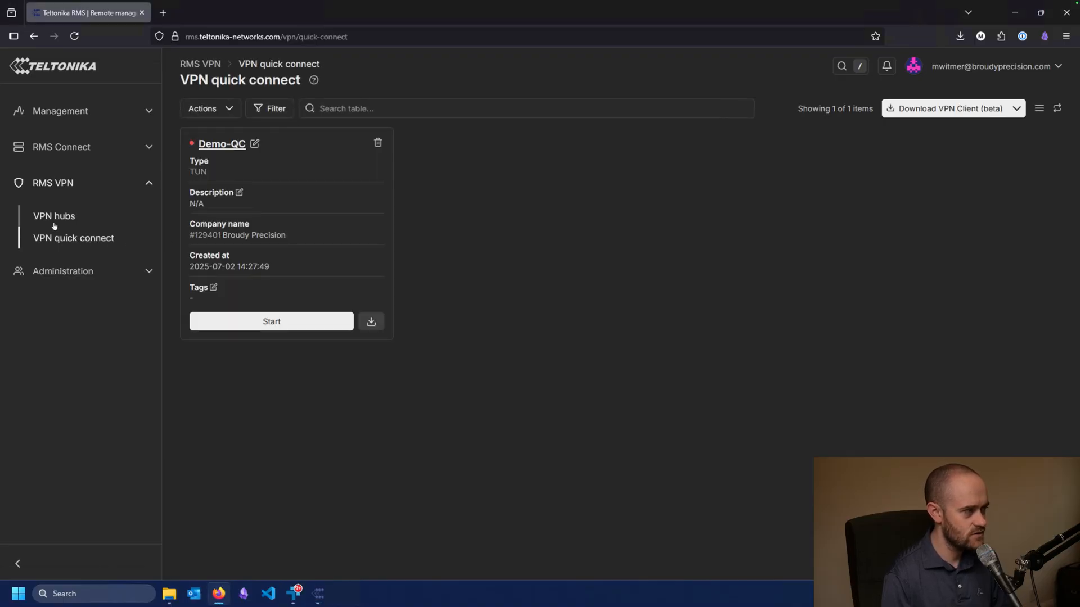
mouse_move(54, 220)
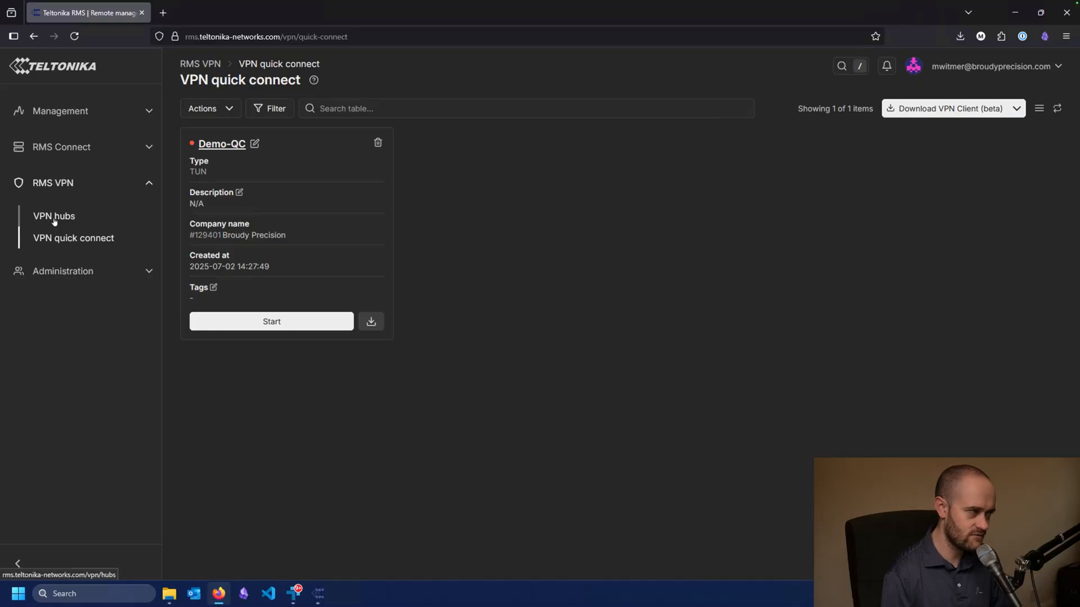
left_click(54, 216)
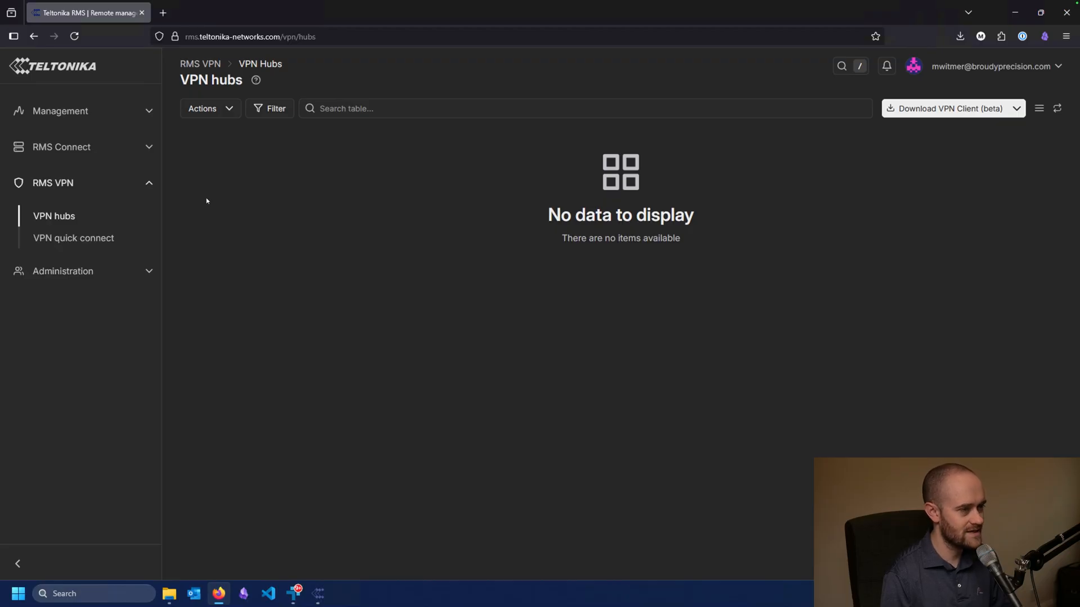
mouse_move(704, 144)
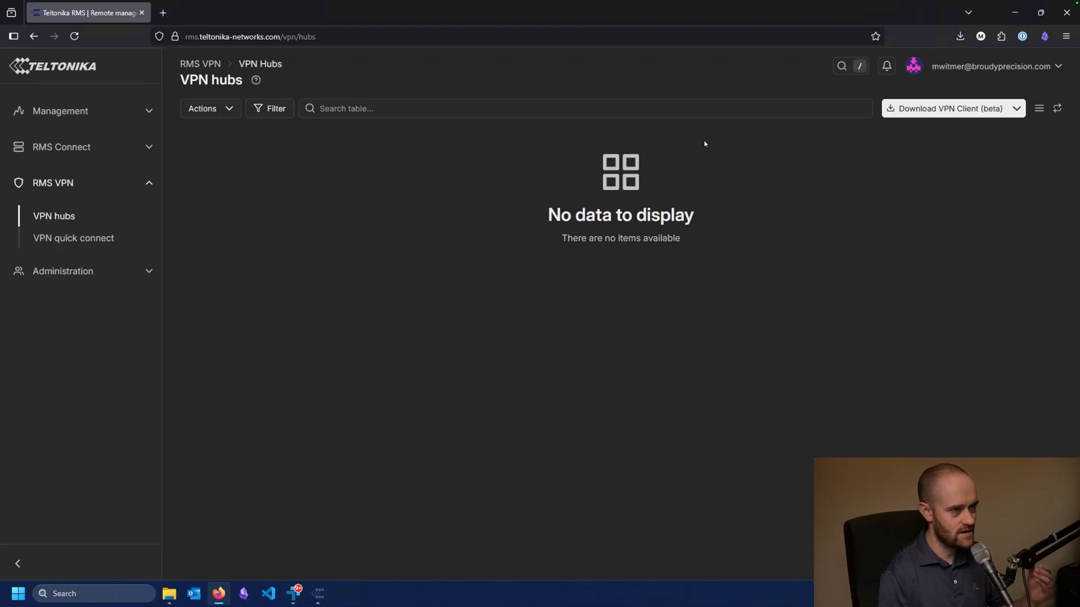
left_click(1017, 108)
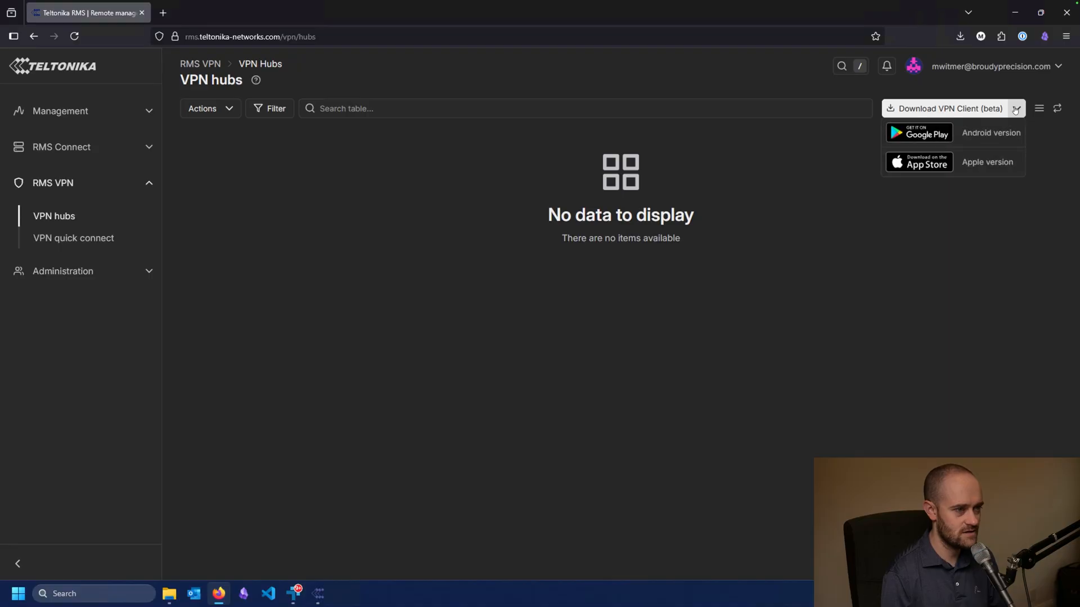
mouse_move(987, 136)
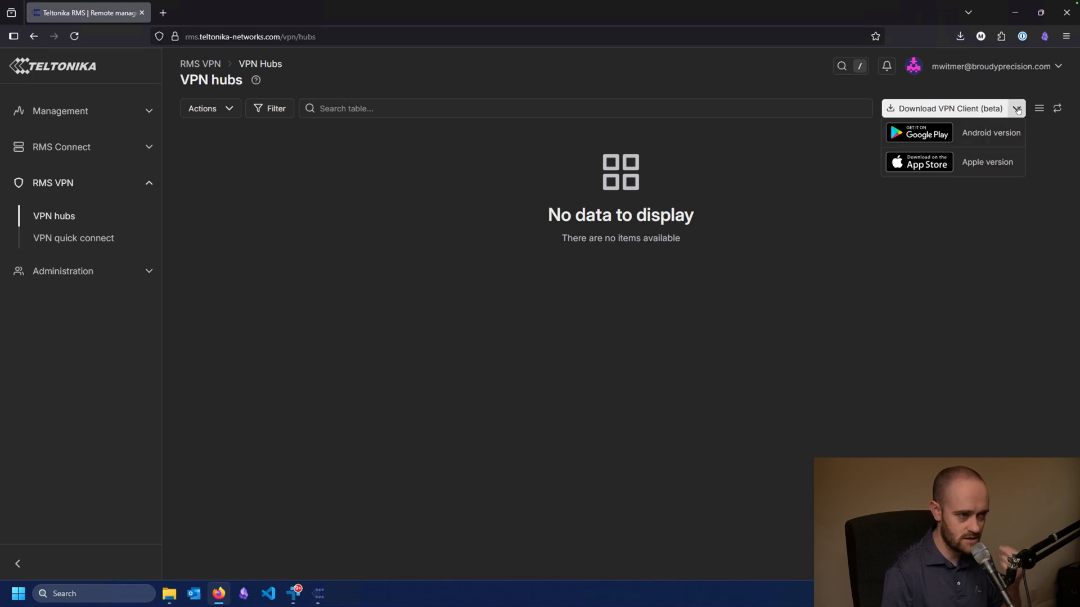
mouse_move(669, 180)
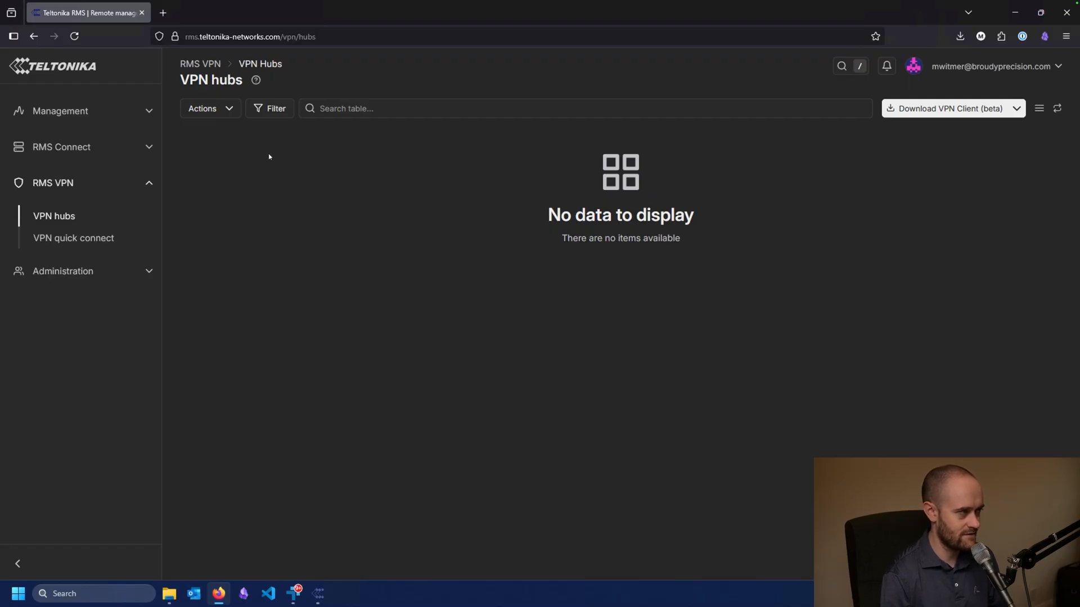
Start Add VPN hub from Actions and name the hub VPN-Demo
left_click(209, 108)
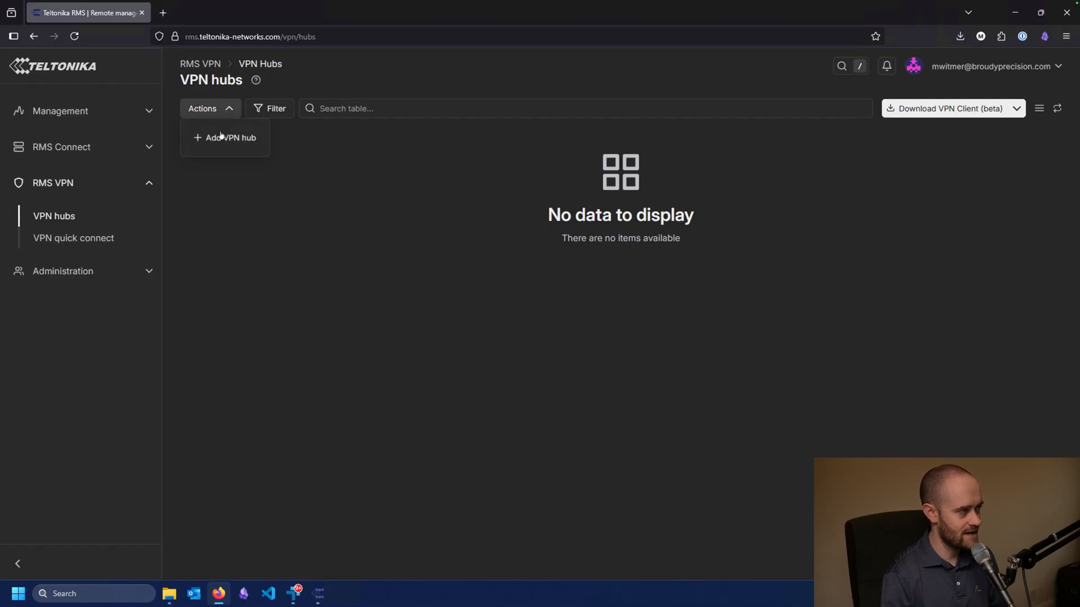
left_click(225, 137)
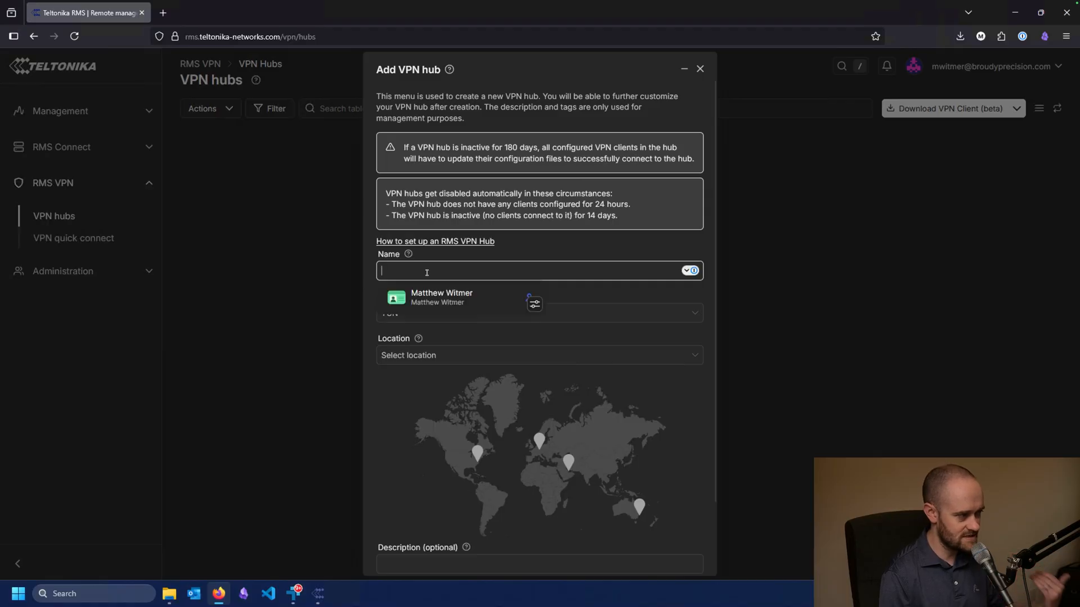
type("VPN")
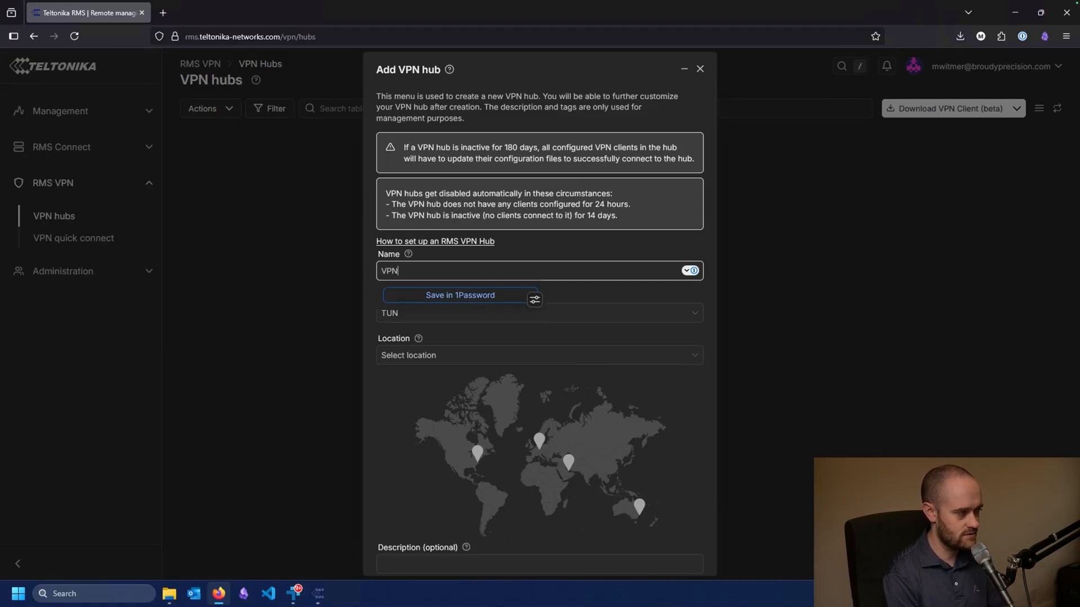
type("Demo")
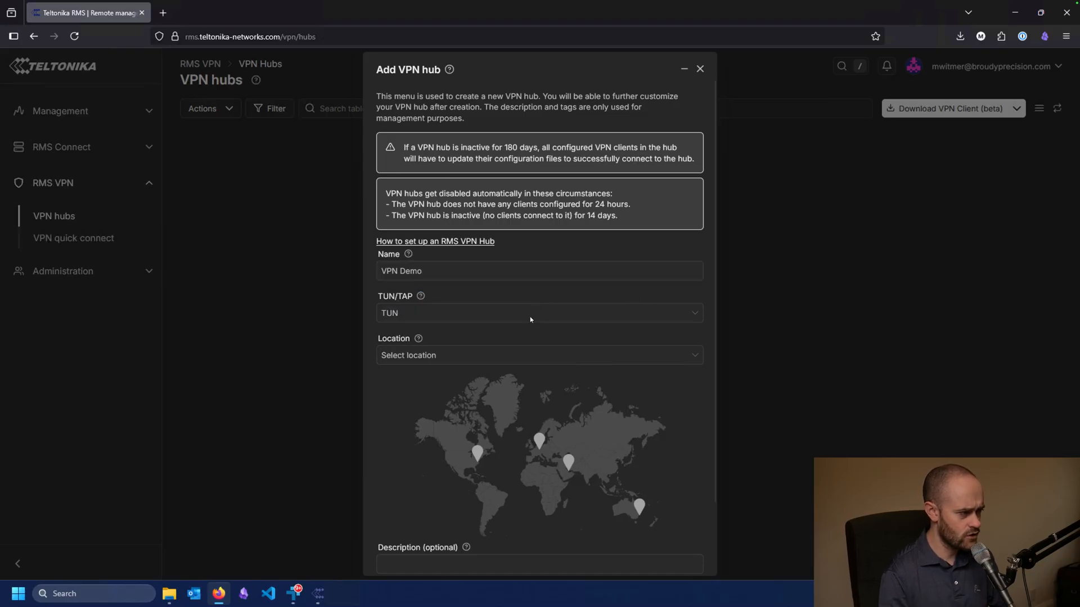
mouse_move(420, 297)
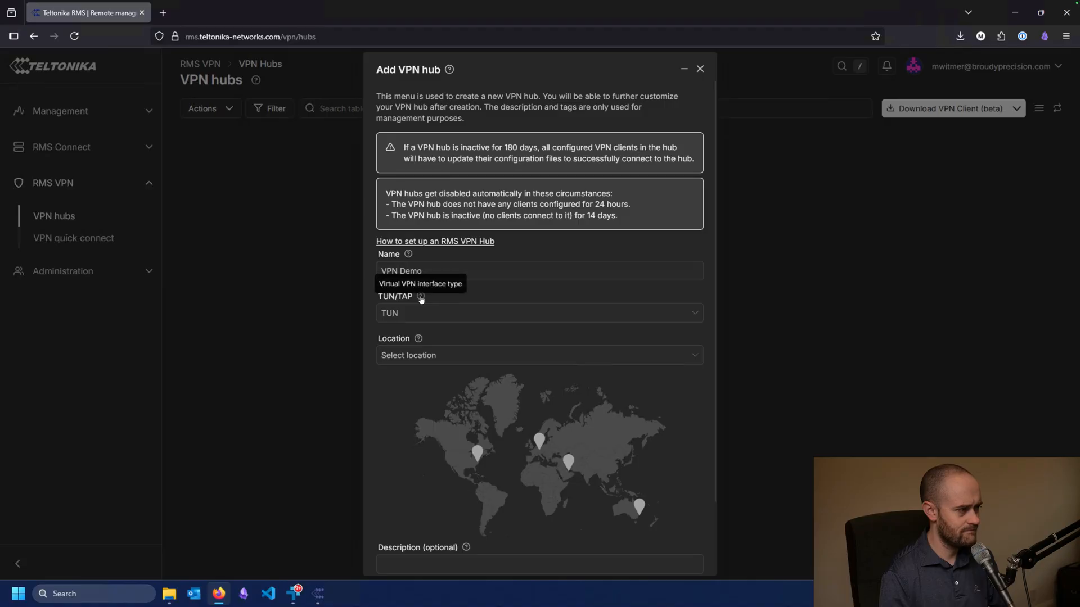
mouse_move(470, 326)
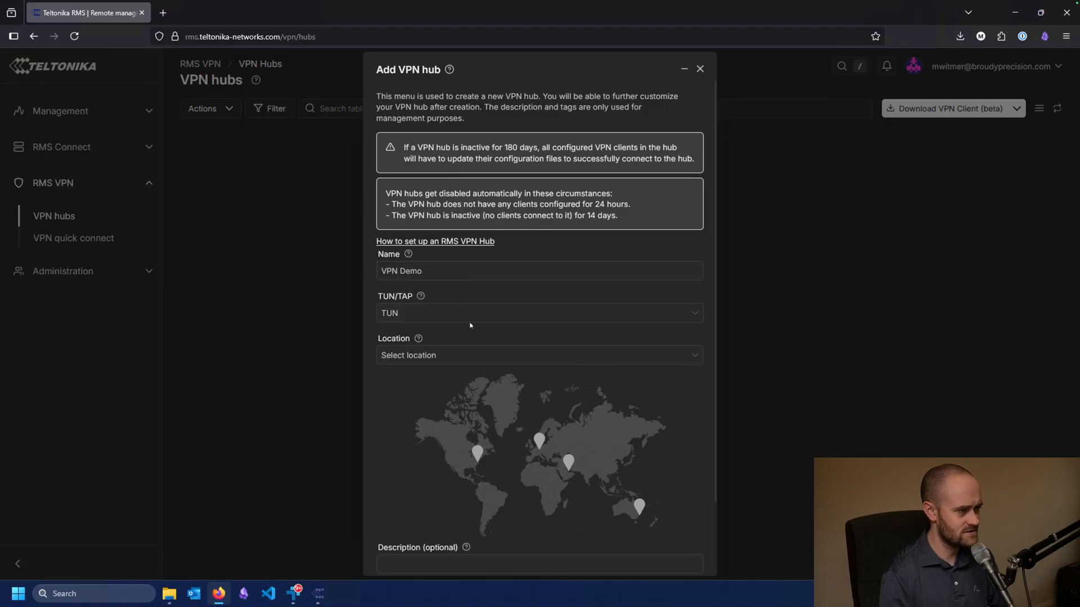
Keep TUN interface type, set location US - Virginia and attempt Create
left_click(540, 313)
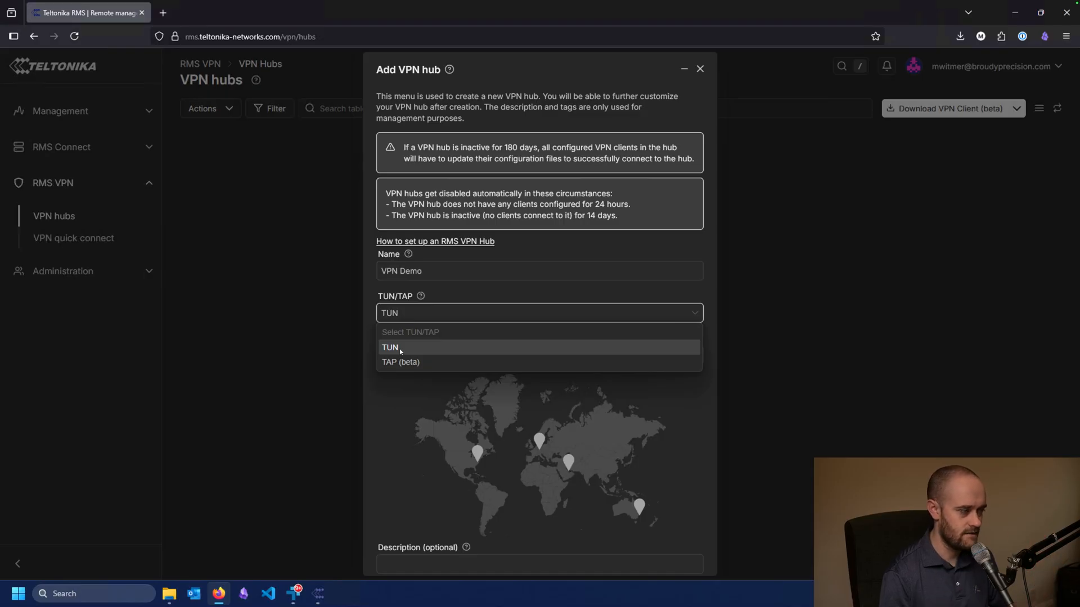
left_click(389, 348)
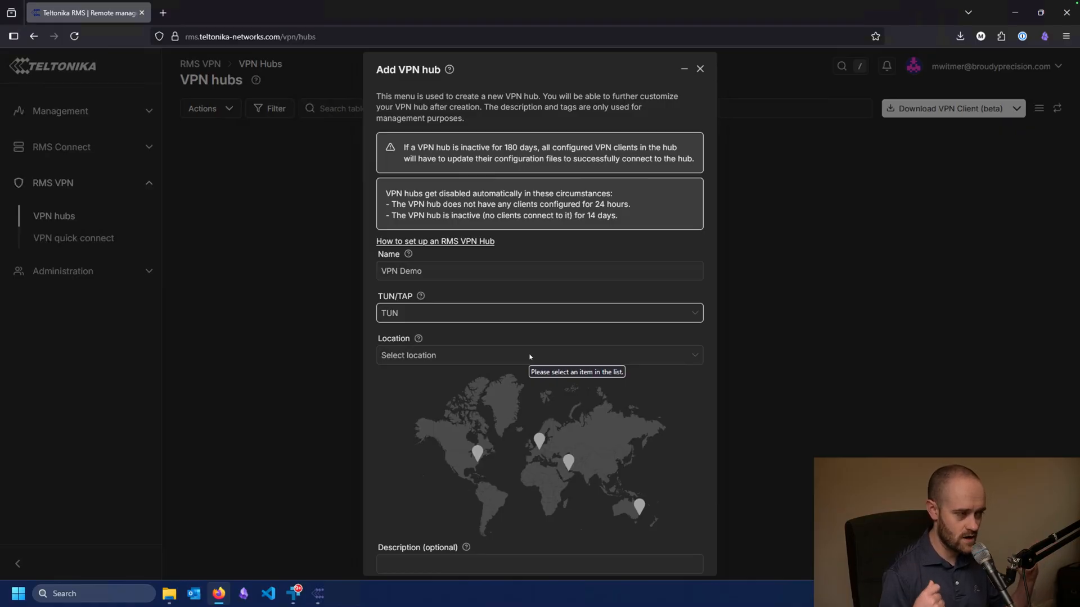
left_click(538, 355)
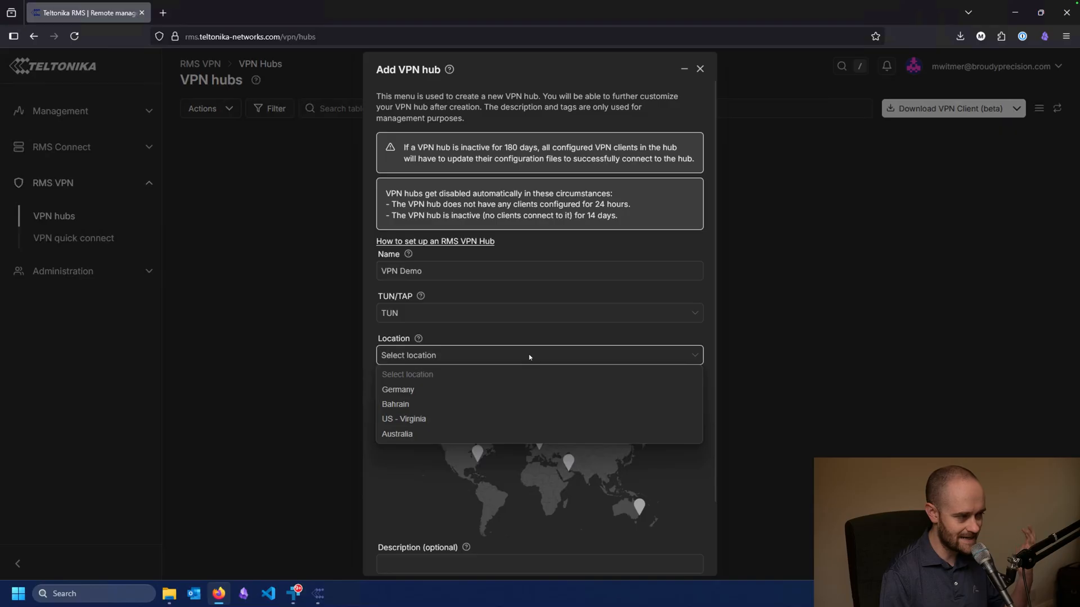
mouse_move(412, 422)
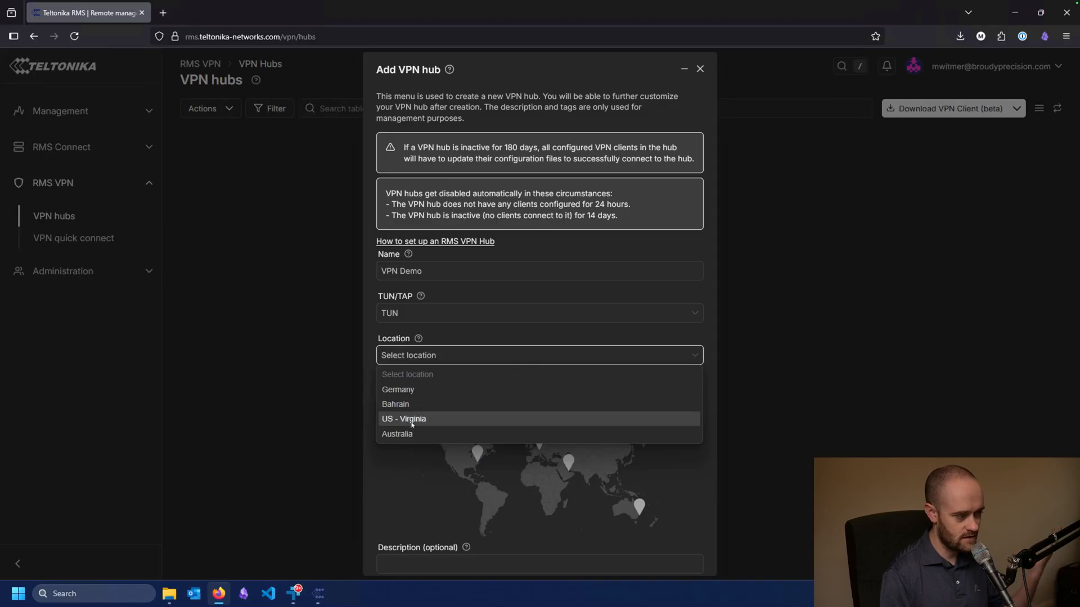
left_click(403, 418)
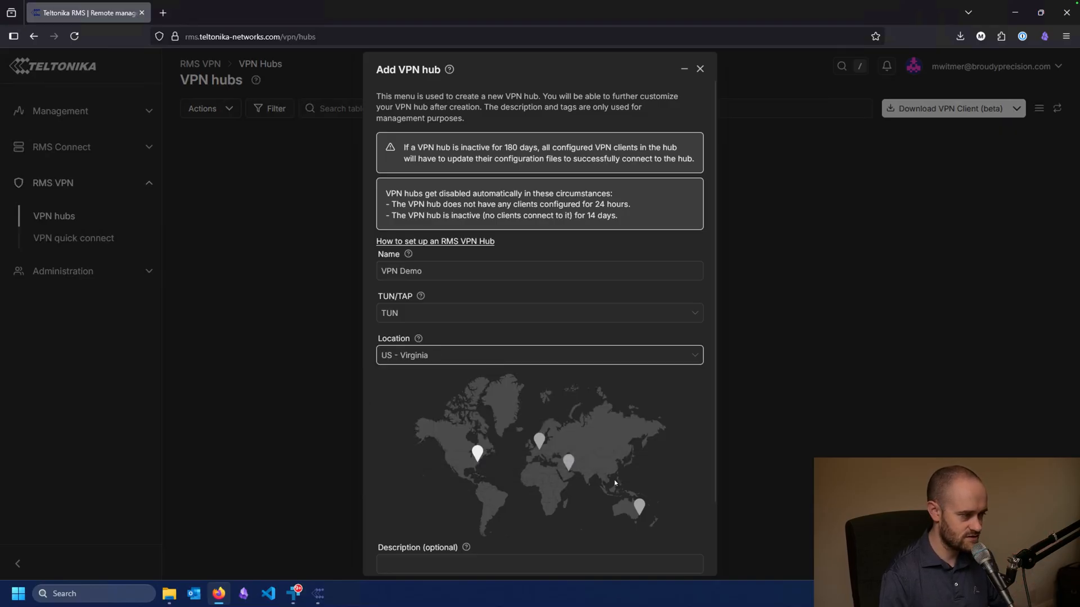
scroll("down", 3)
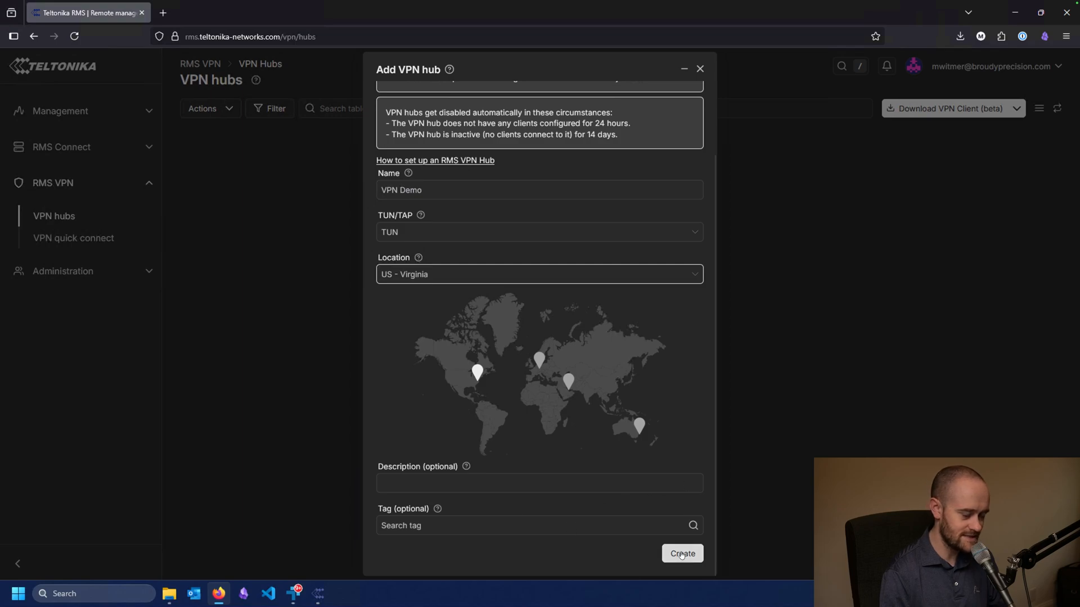
left_click(681, 553)
type("-")
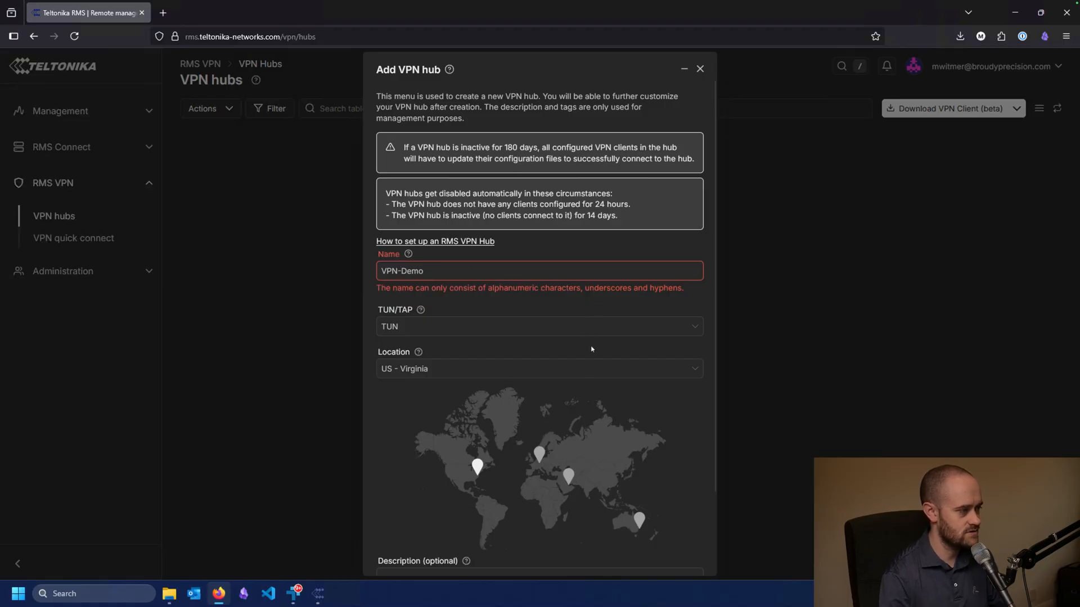
Create the VPN-Demo hub so it appears in the hubs list
left_click(700, 67)
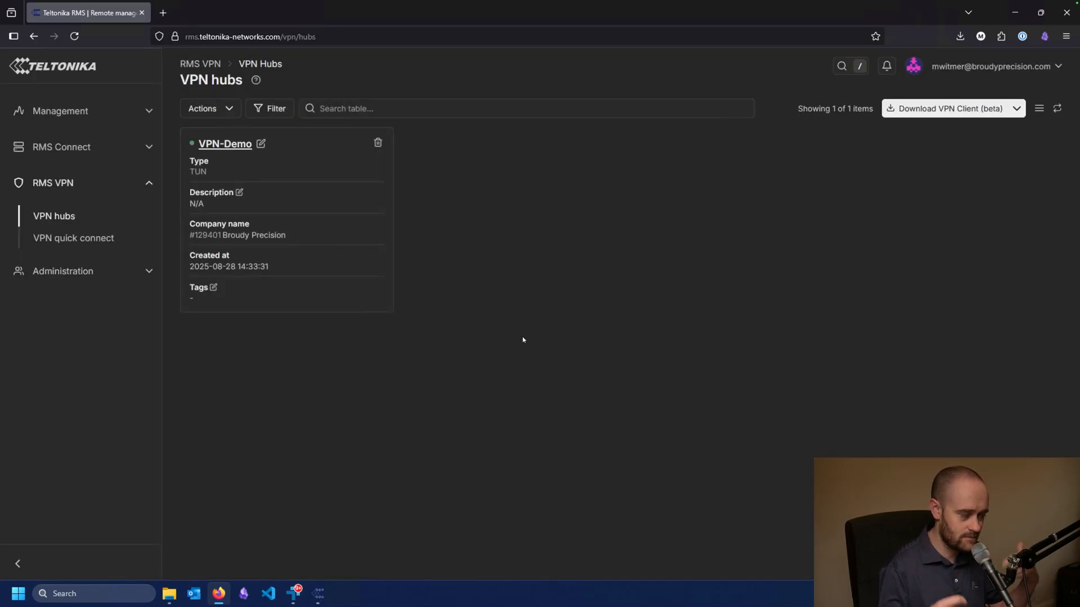
mouse_move(525, 326)
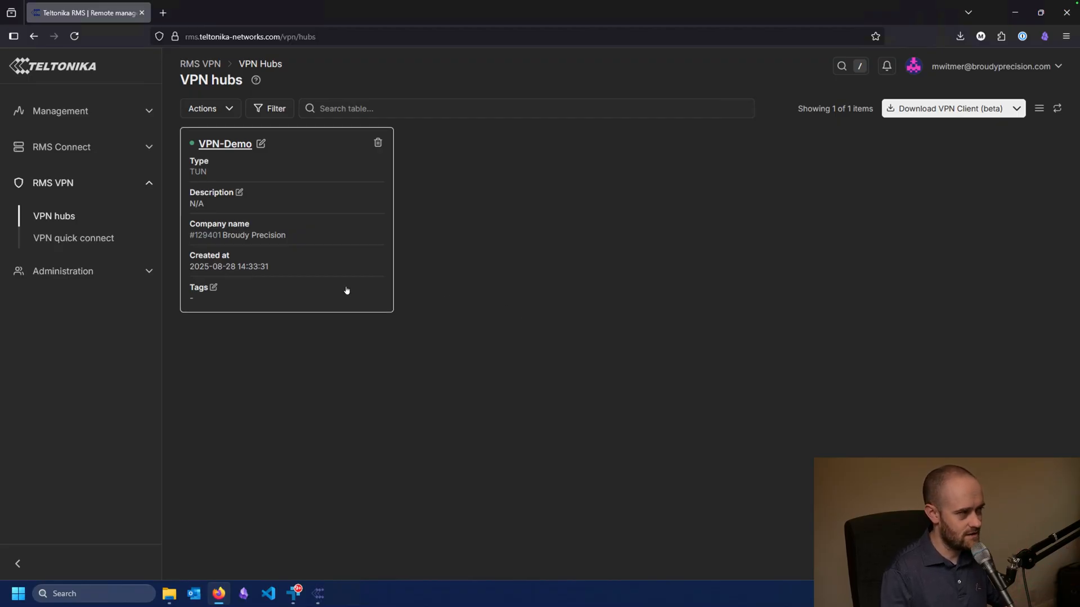
mouse_move(228, 147)
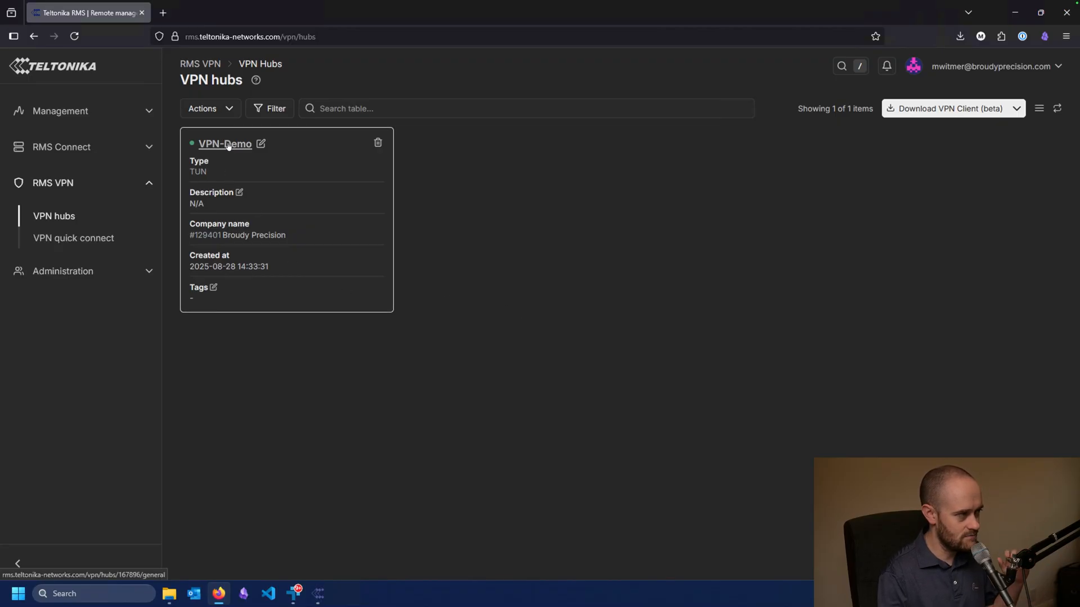
left_click(223, 144)
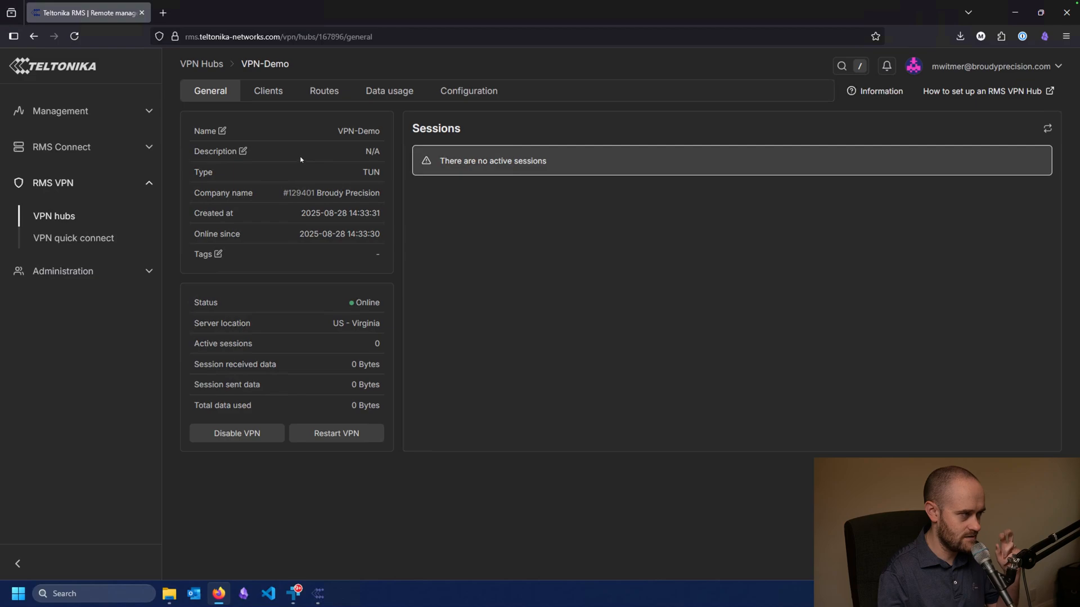
left_click(268, 90)
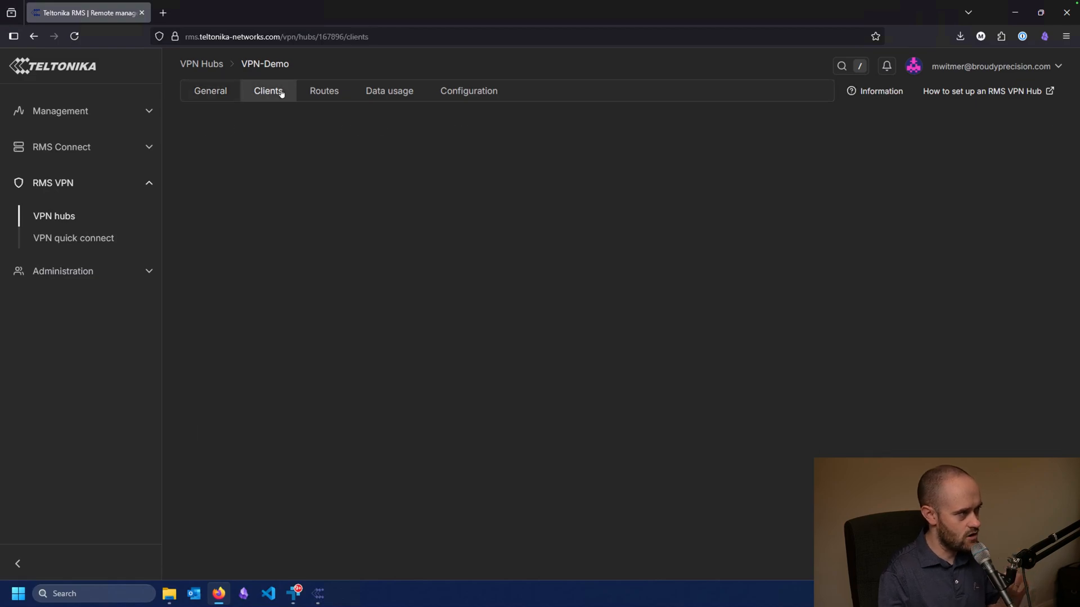
left_click(268, 90)
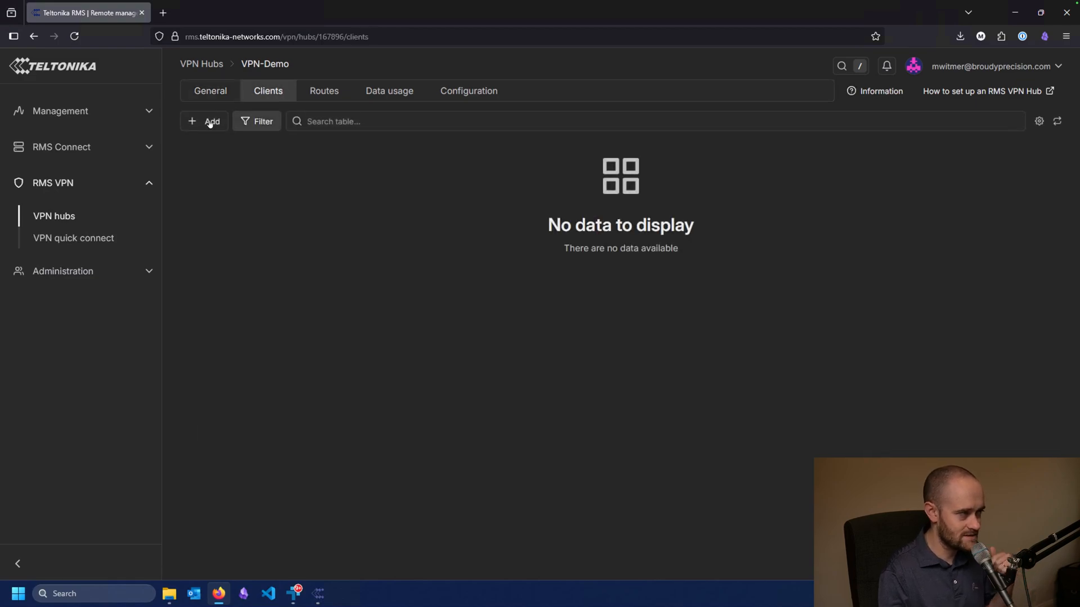
left_click(204, 122)
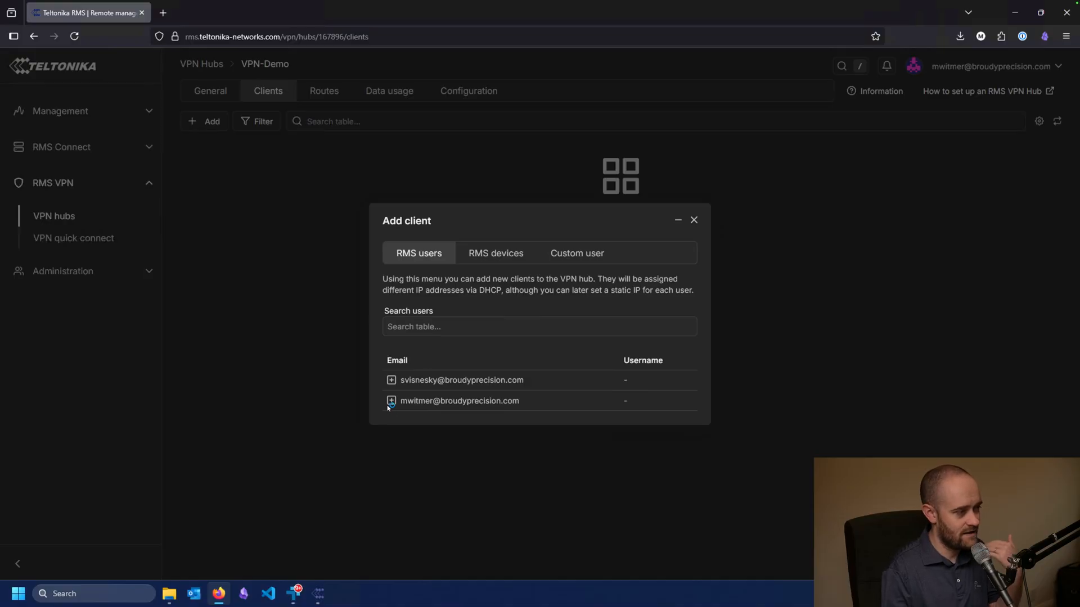
left_click(392, 401)
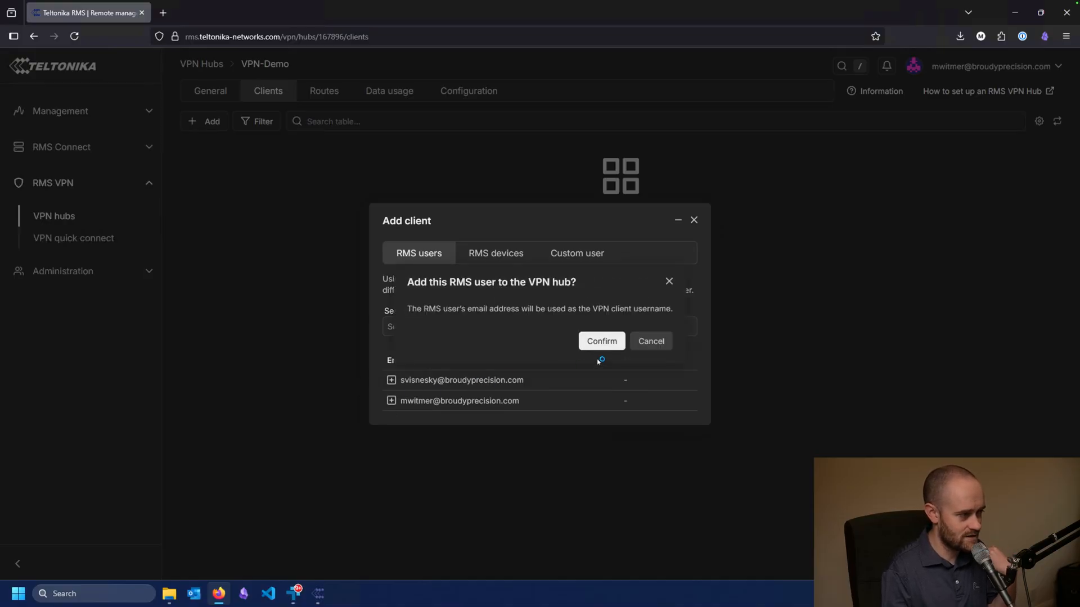
left_click(600, 342)
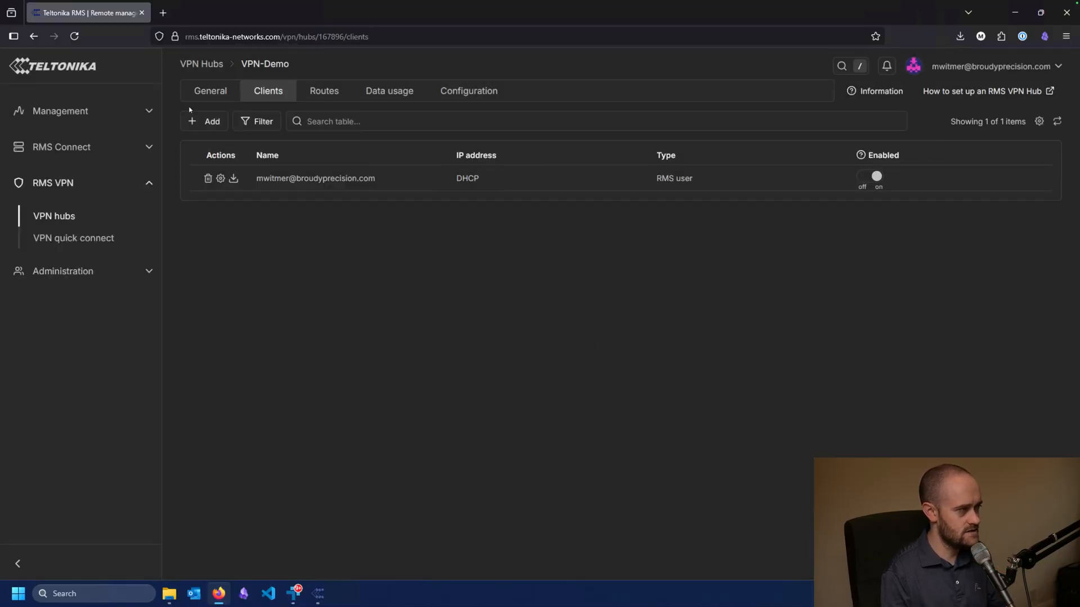
Add the RUTM50 router from RMS devices as a second client of VPN-Demo
left_click(203, 122)
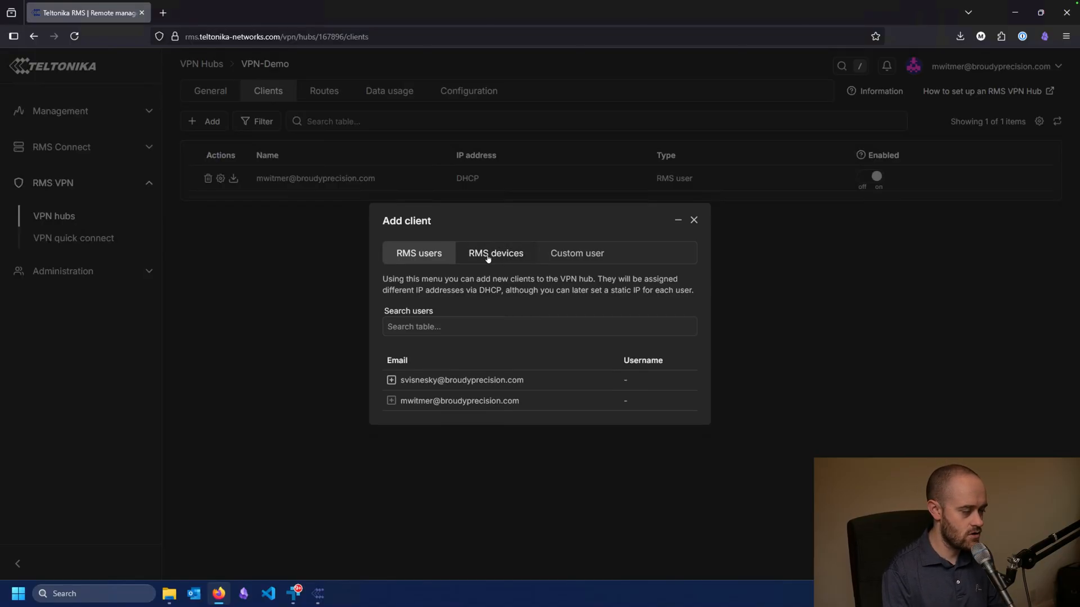
left_click(496, 253)
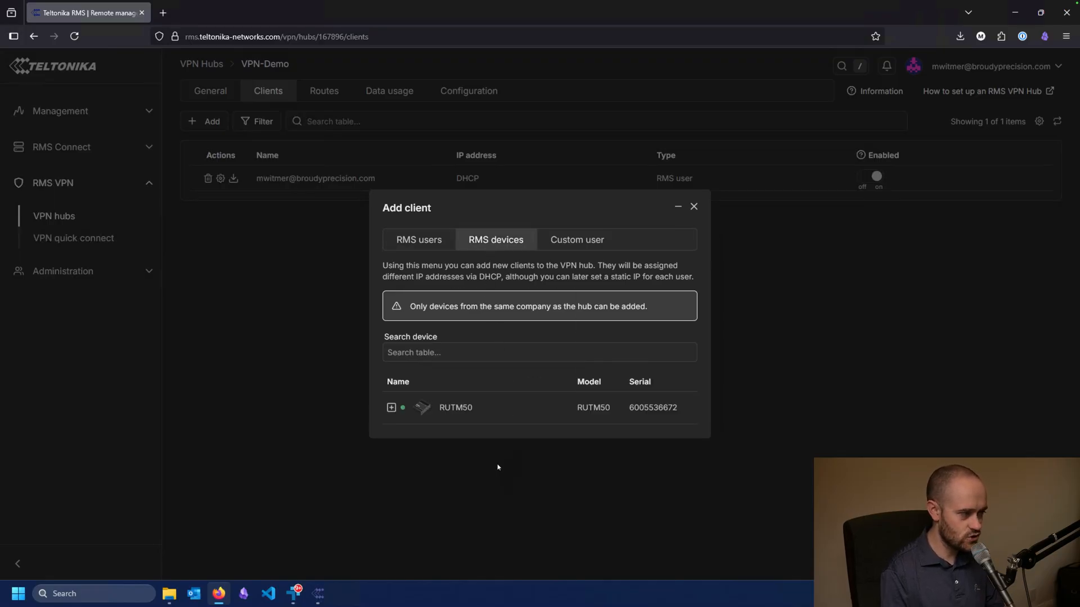
mouse_move(495, 453)
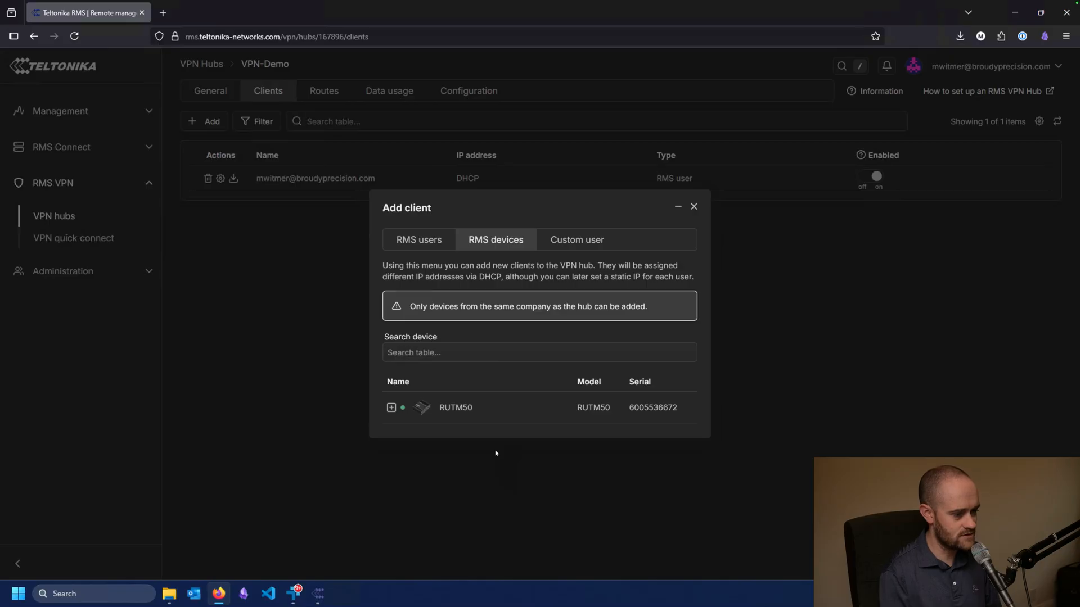
mouse_move(391, 408)
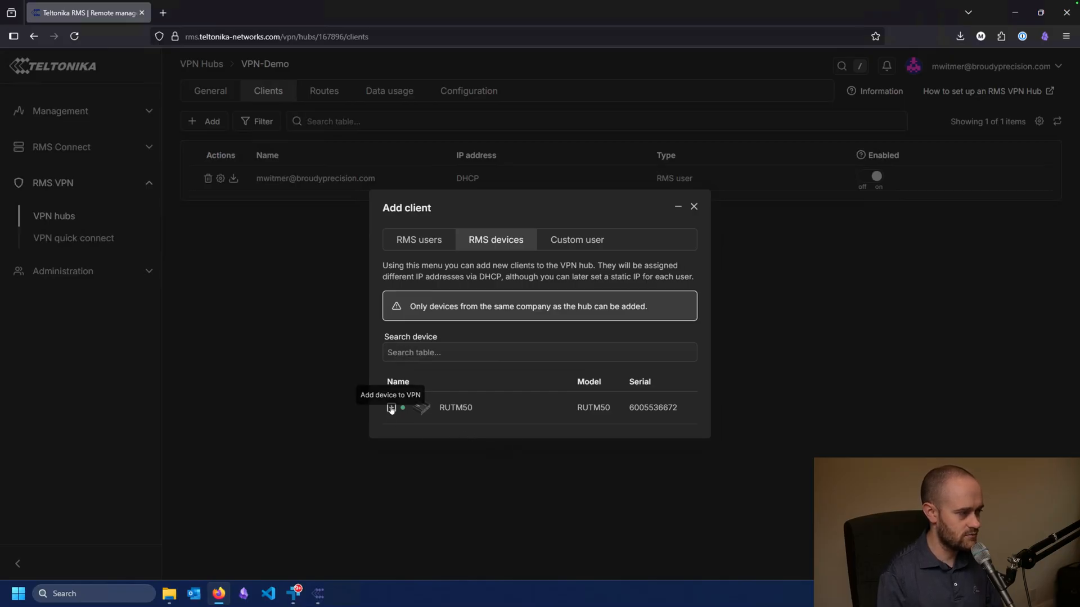
left_click(392, 408)
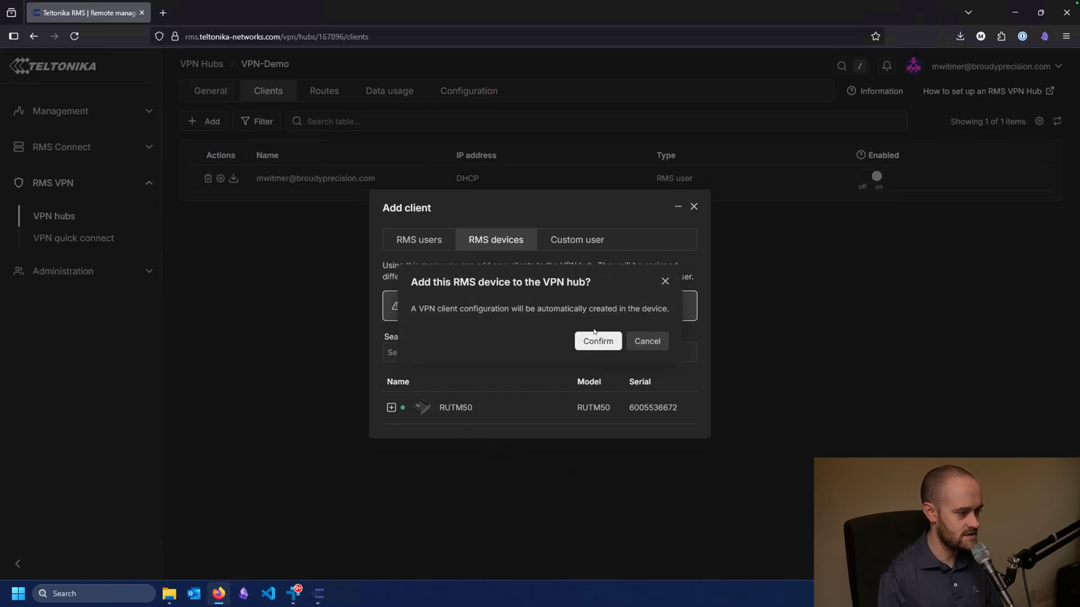
left_click(598, 341)
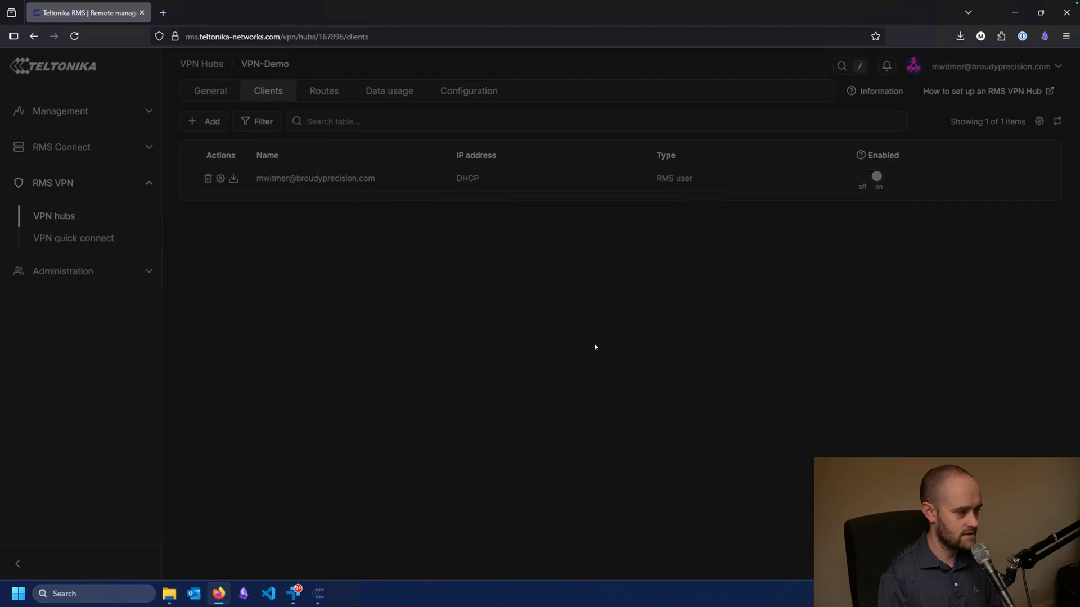
left_click(233, 177)
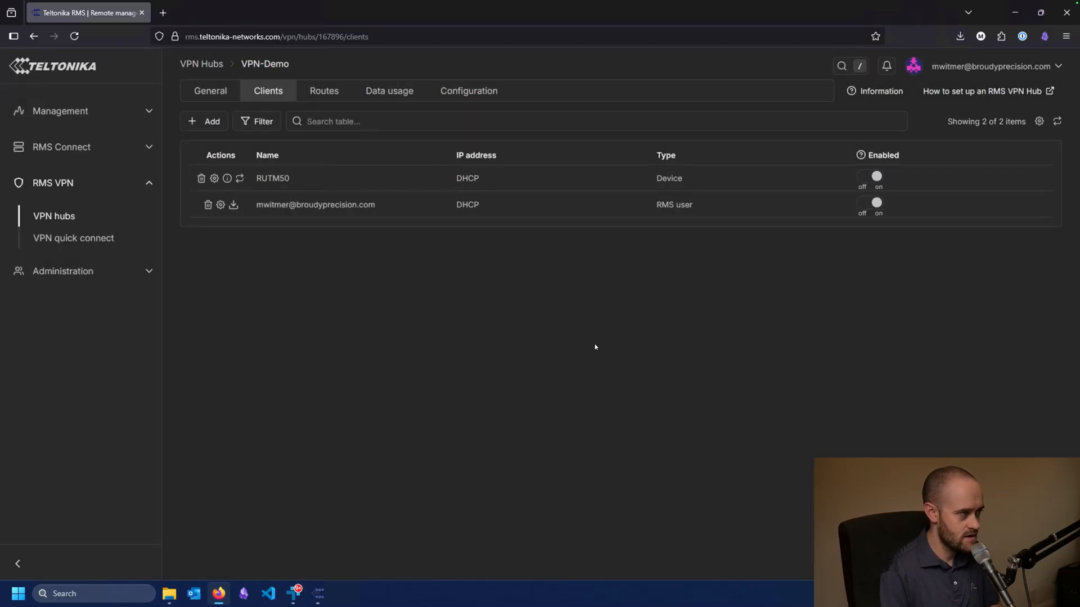
mouse_move(380, 281)
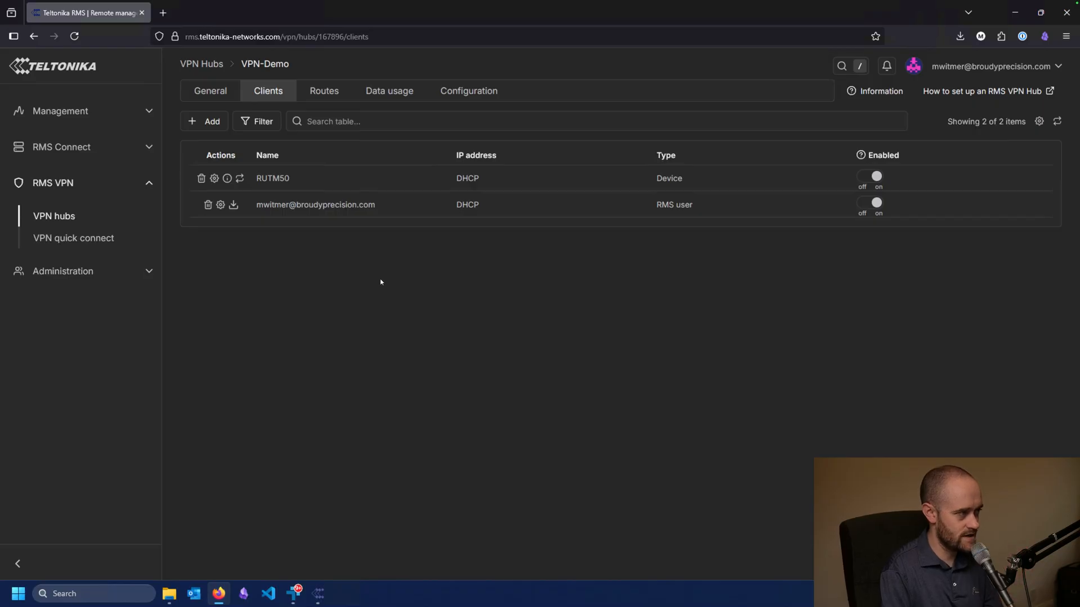
left_click(204, 121)
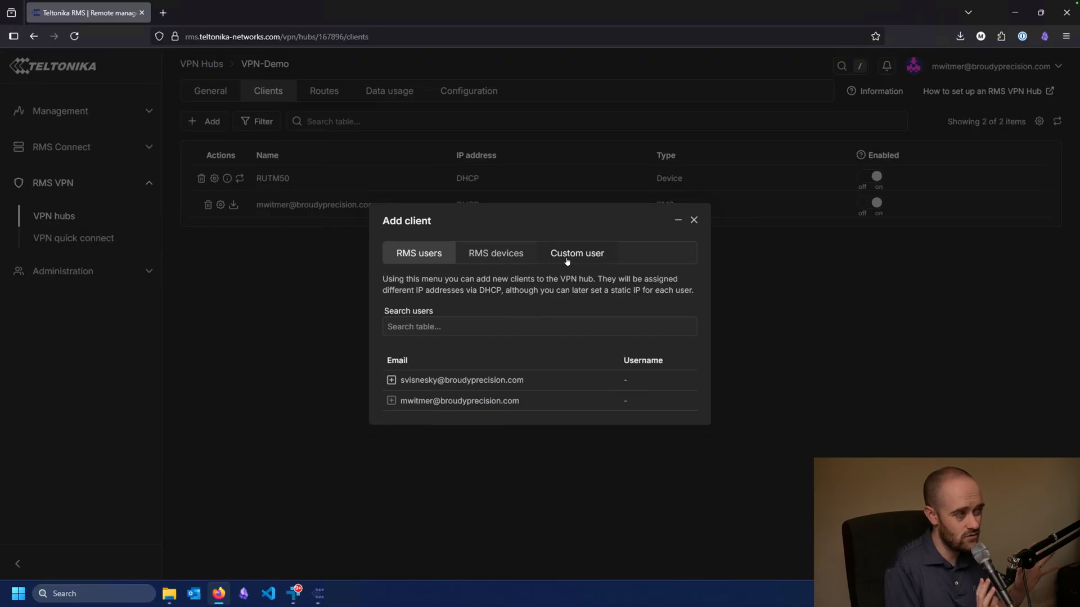
left_click(577, 253)
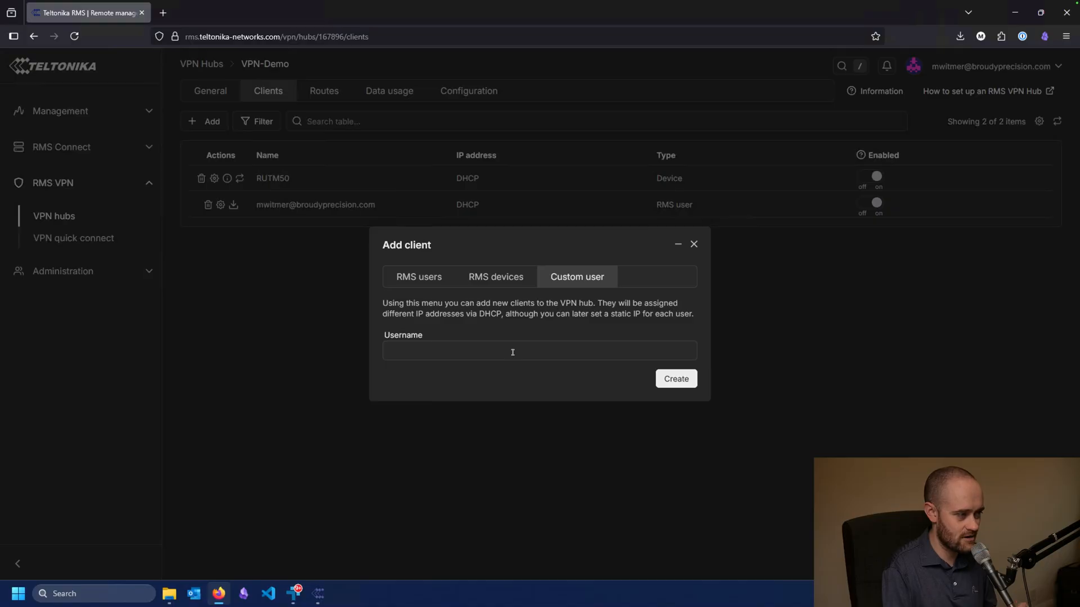
left_click(676, 378)
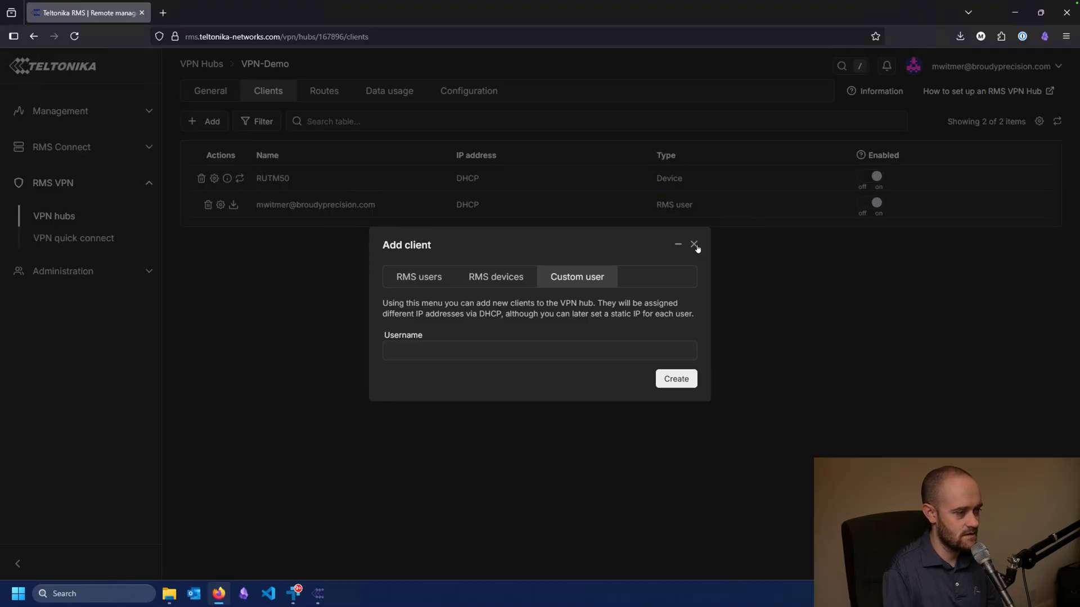
left_click(694, 244)
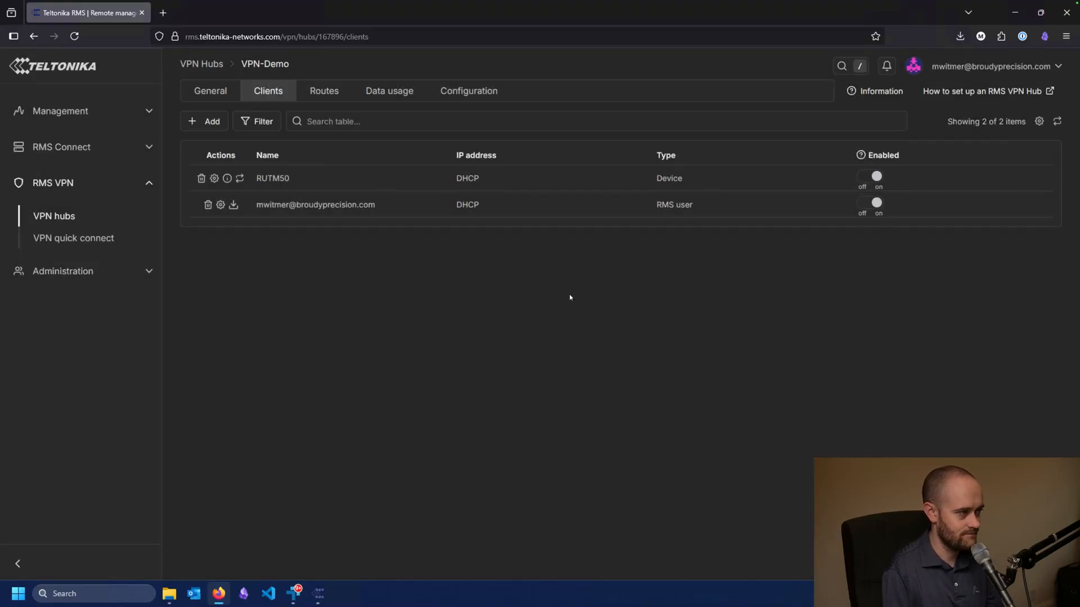
mouse_move(454, 308)
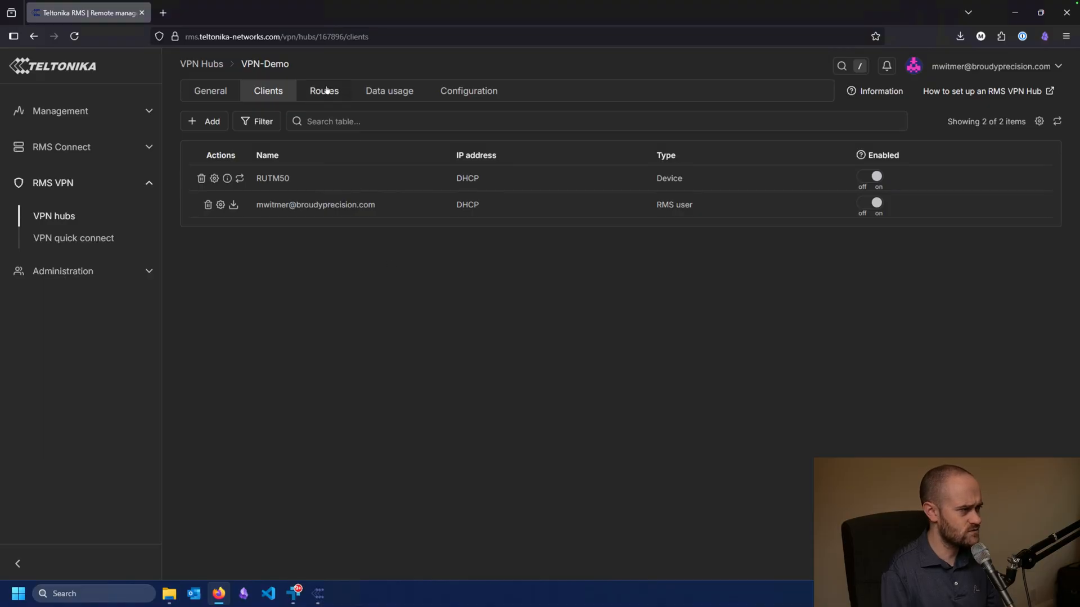
left_click(324, 90)
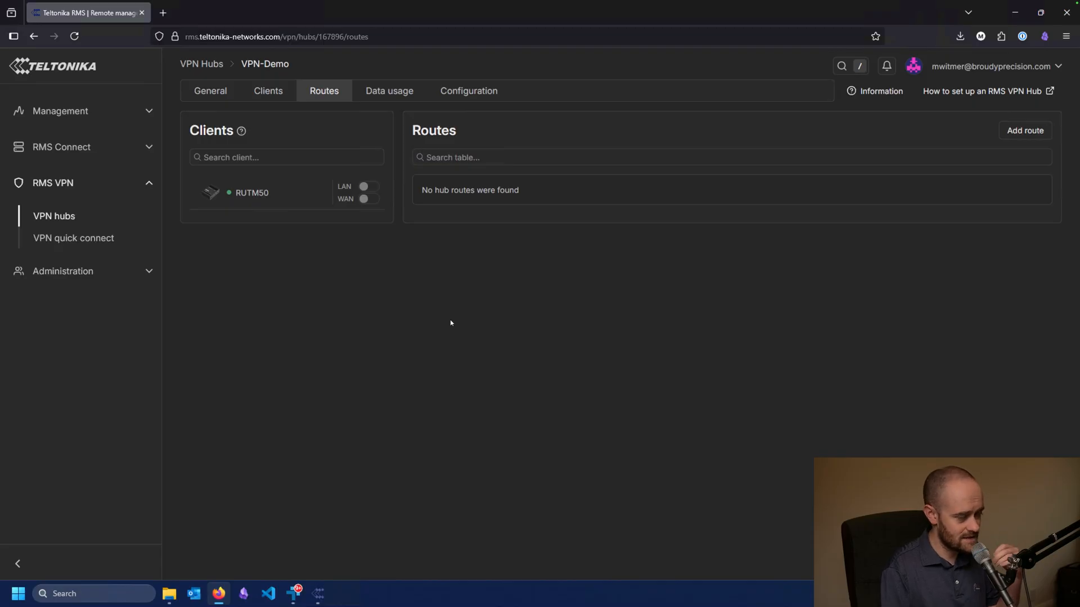
mouse_move(282, 198)
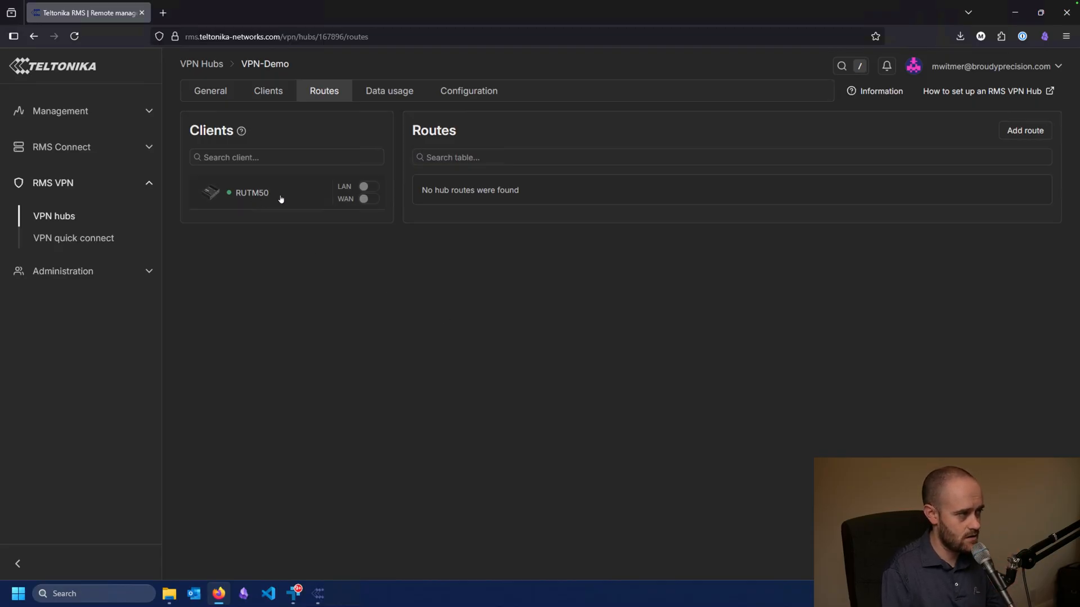
mouse_move(347, 246)
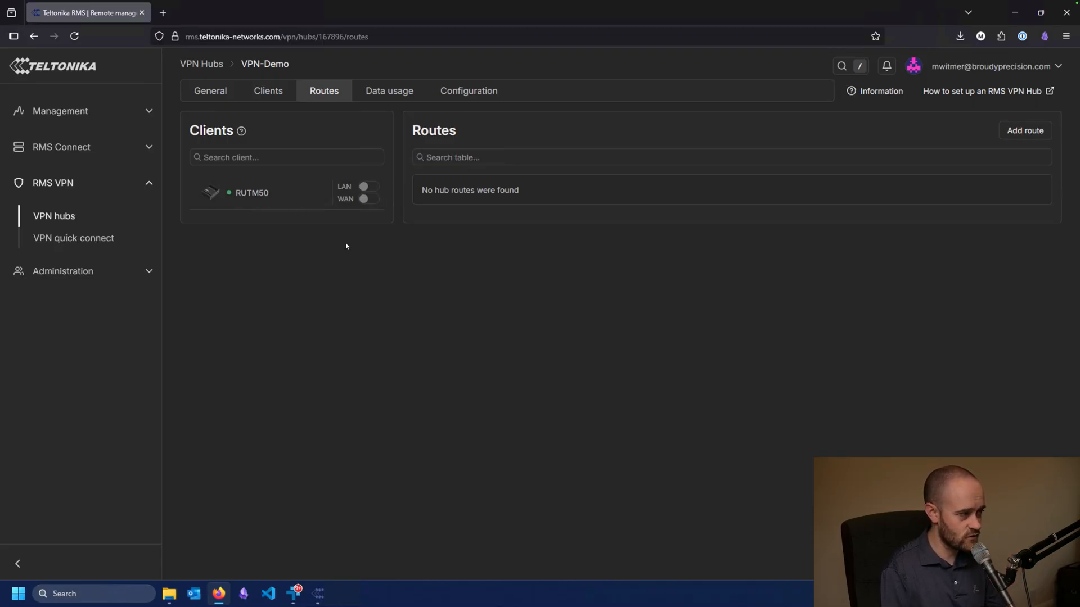
mouse_move(366, 186)
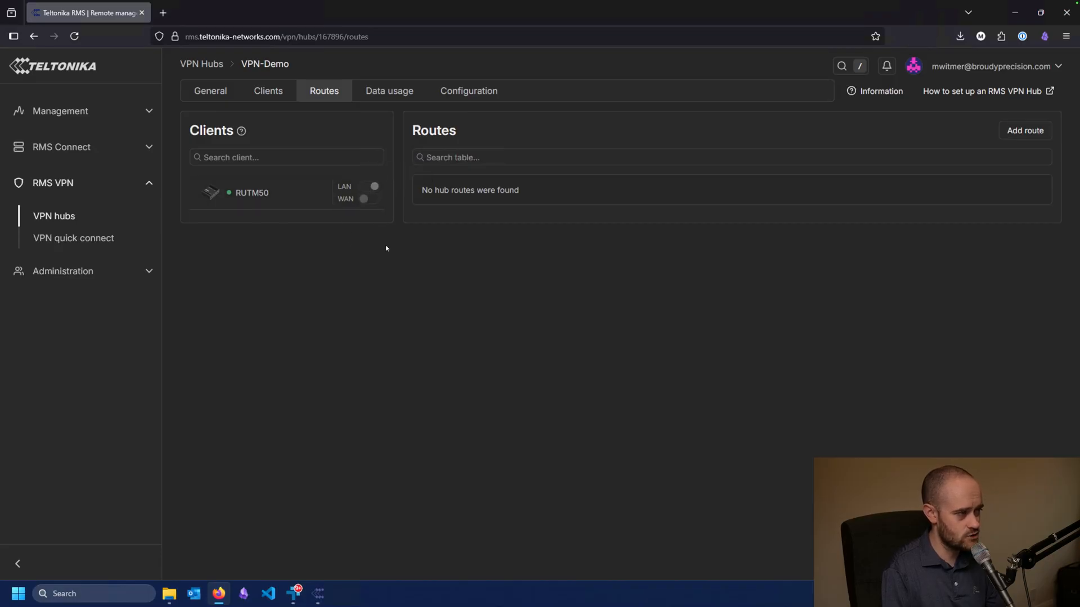
Enable LAN forwarding for RUTM50 on the Routes tab and begin a new route
left_click(369, 187)
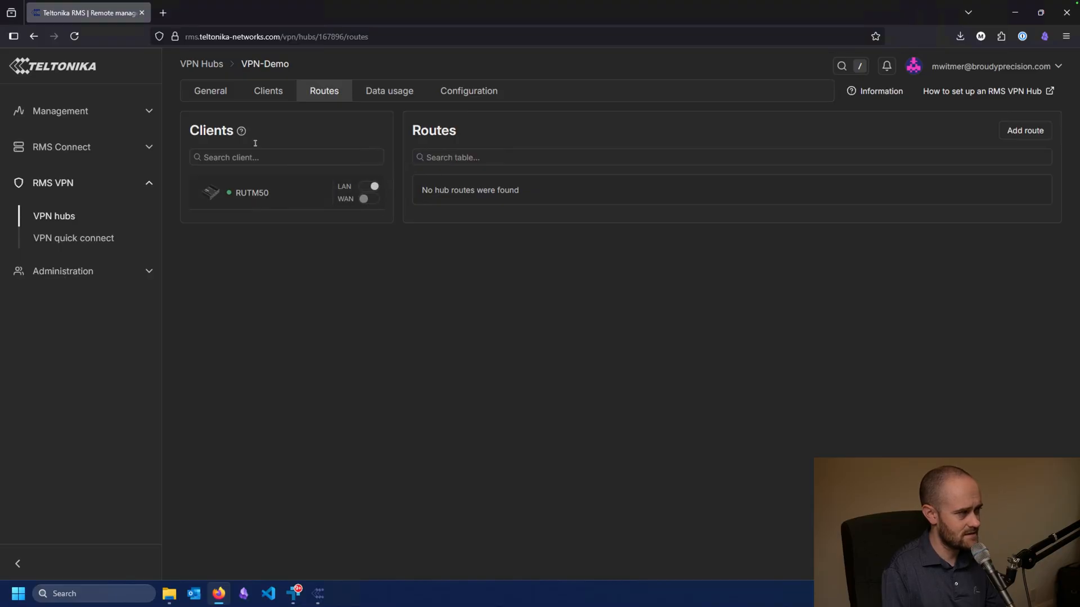
mouse_move(241, 131)
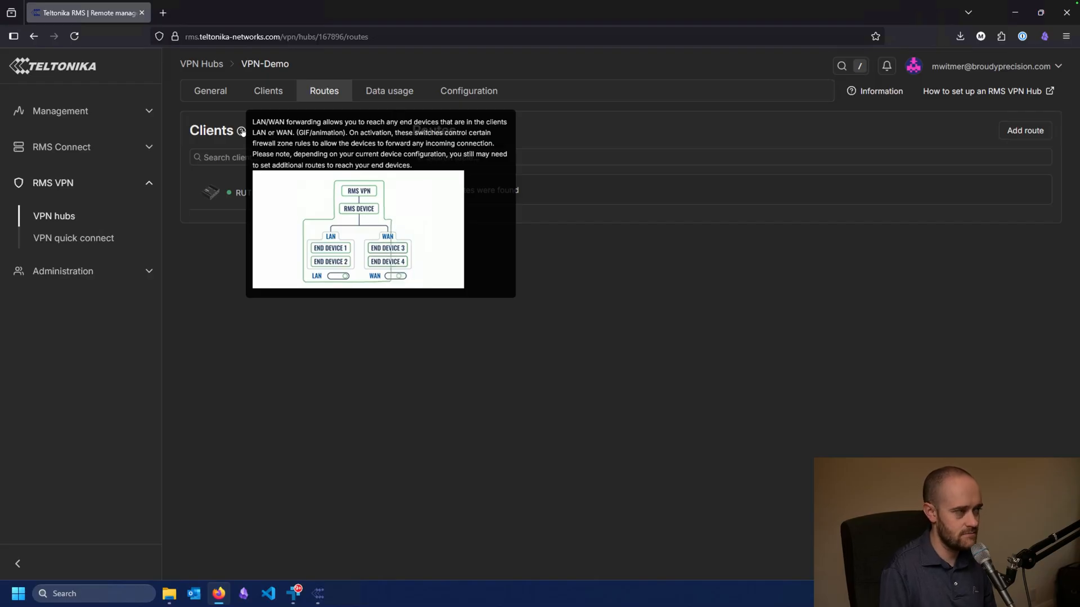
mouse_move(595, 308)
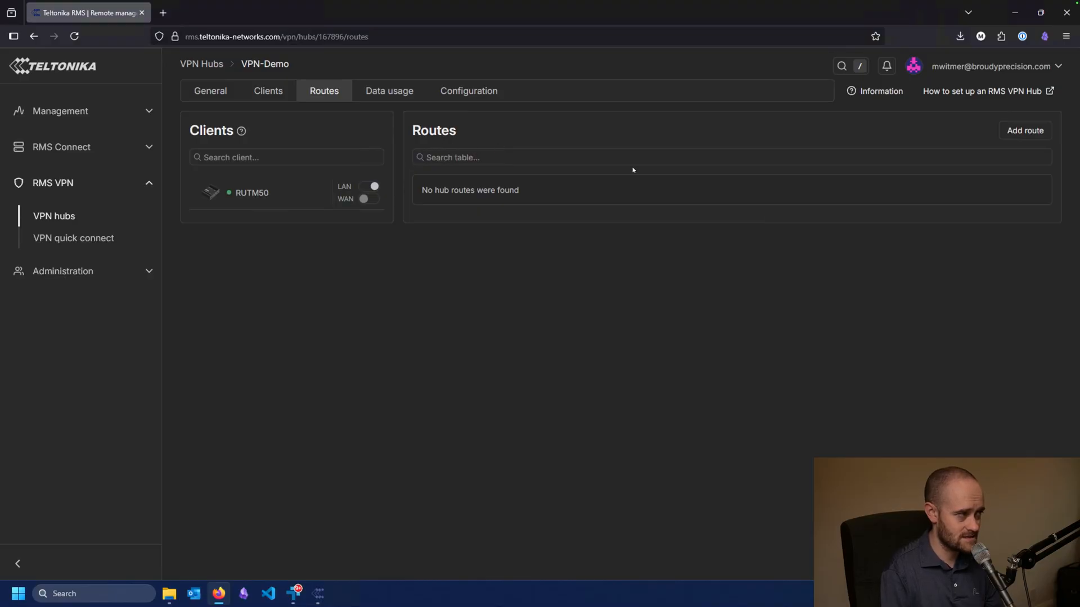
left_click(1025, 131)
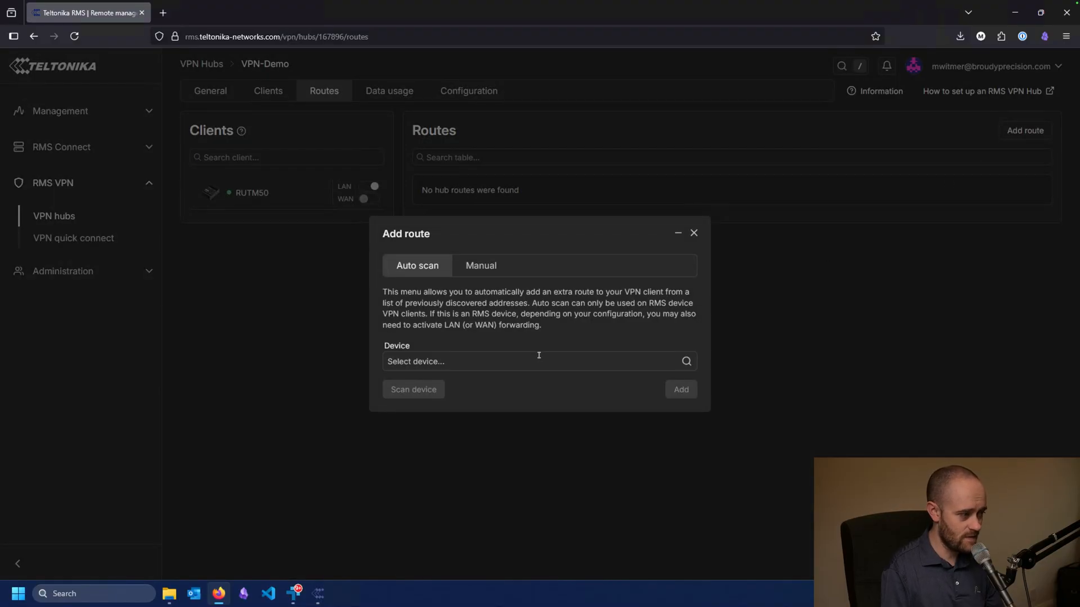
Auto-scan RUTM50, select 10.10.10.100 as the destination and add the route
left_click(538, 362)
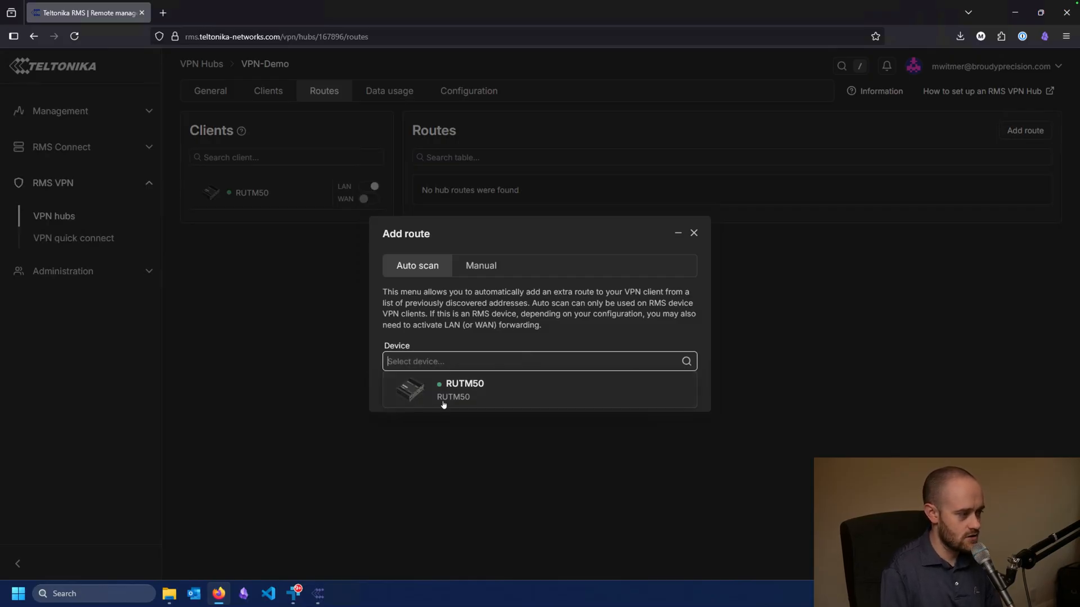
left_click(453, 390)
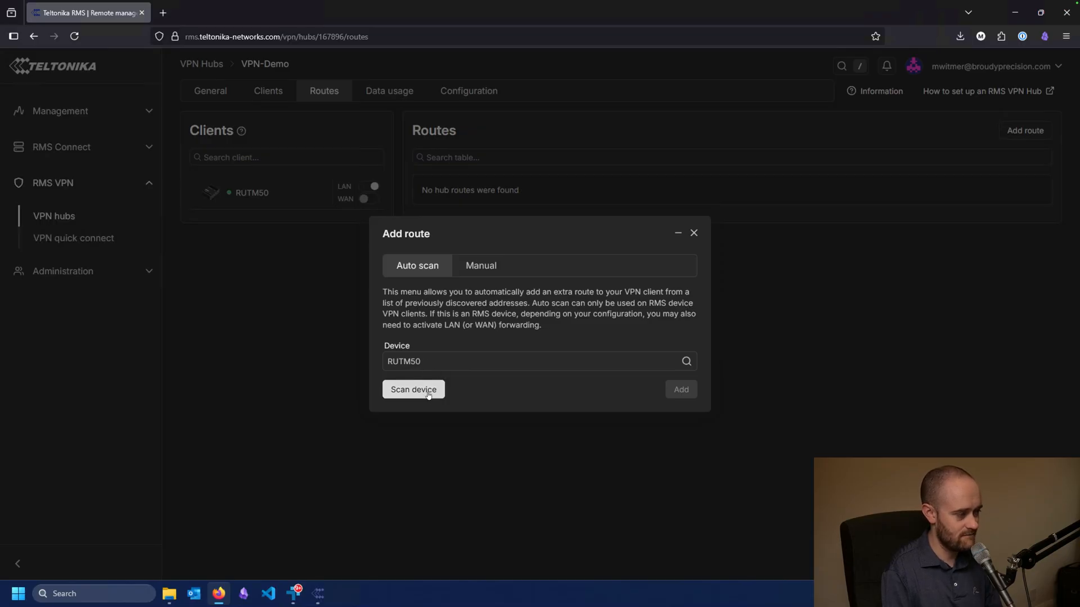
left_click(414, 389)
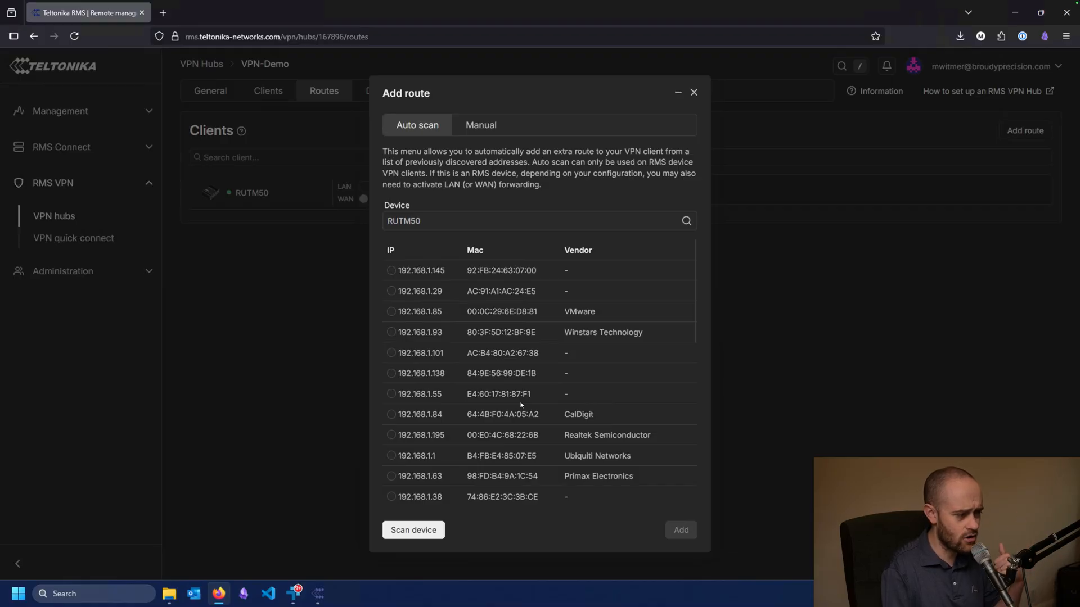
scroll("down", 3)
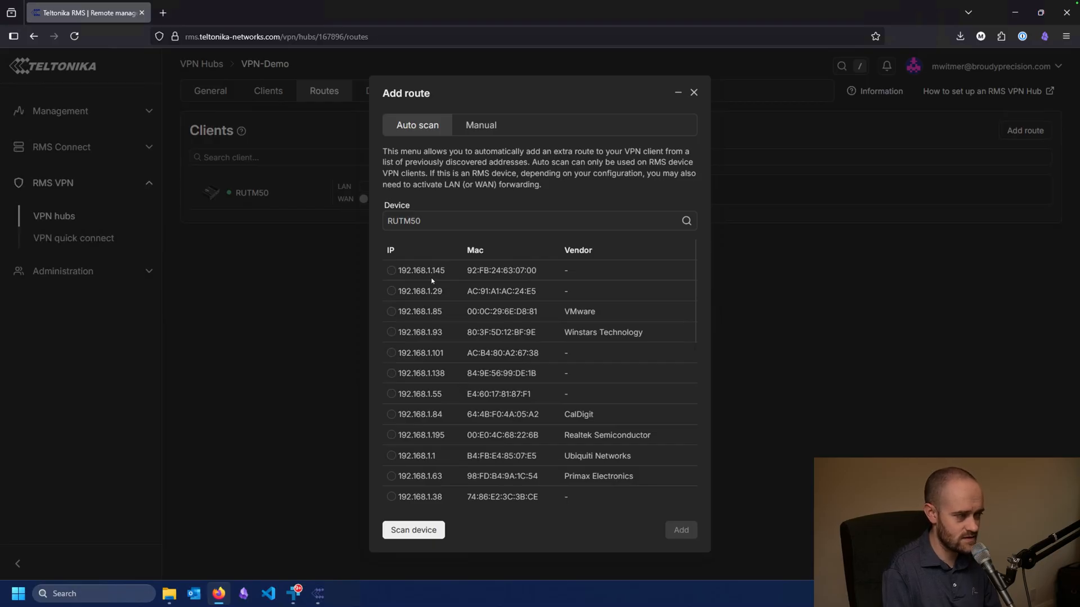
scroll("down", 3)
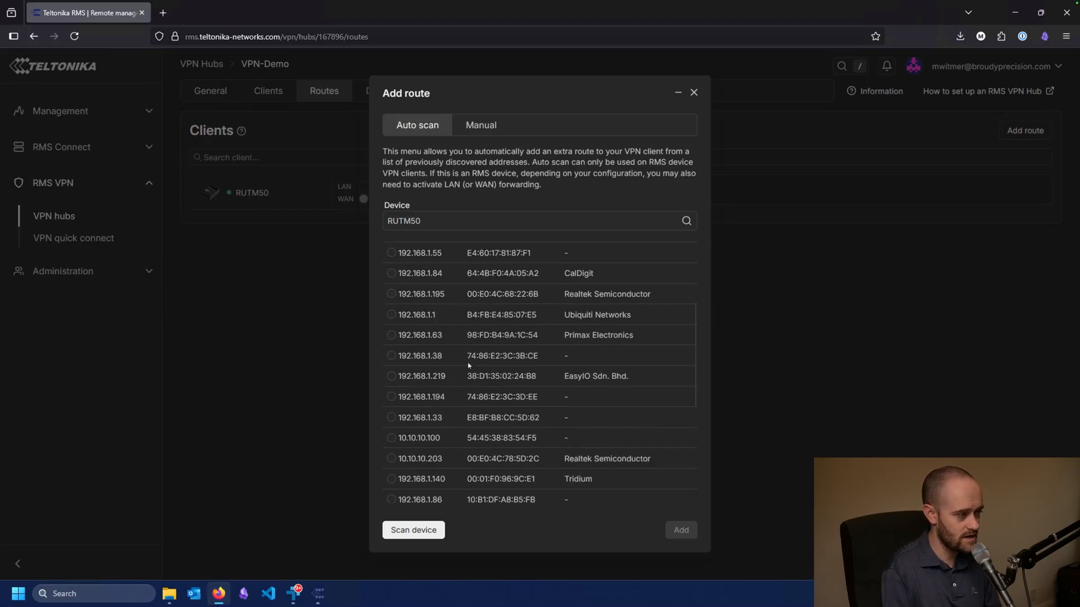
scroll("down", 3)
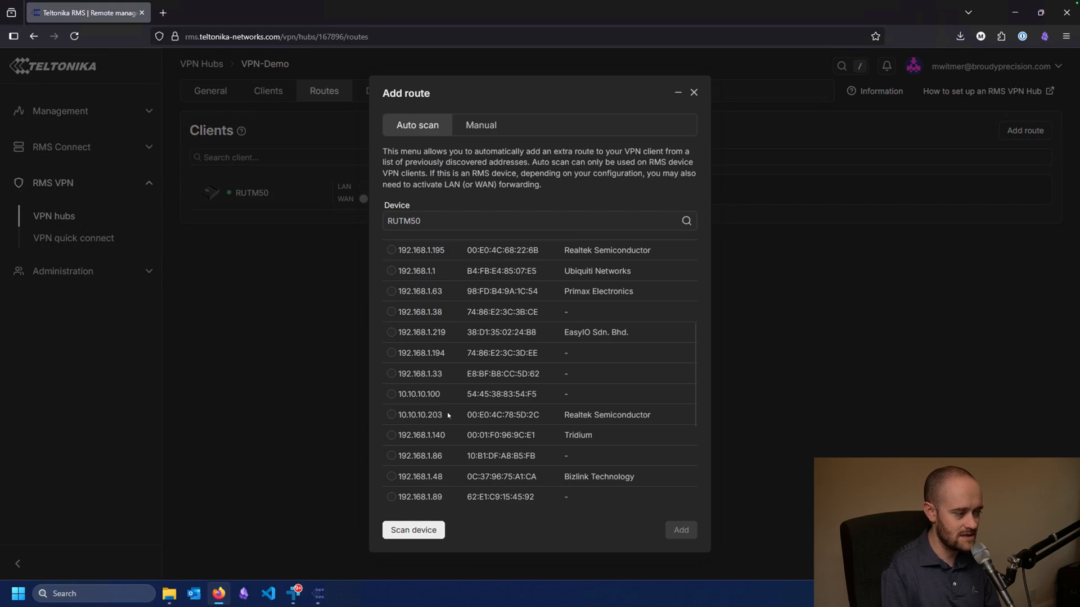
mouse_move(428, 403)
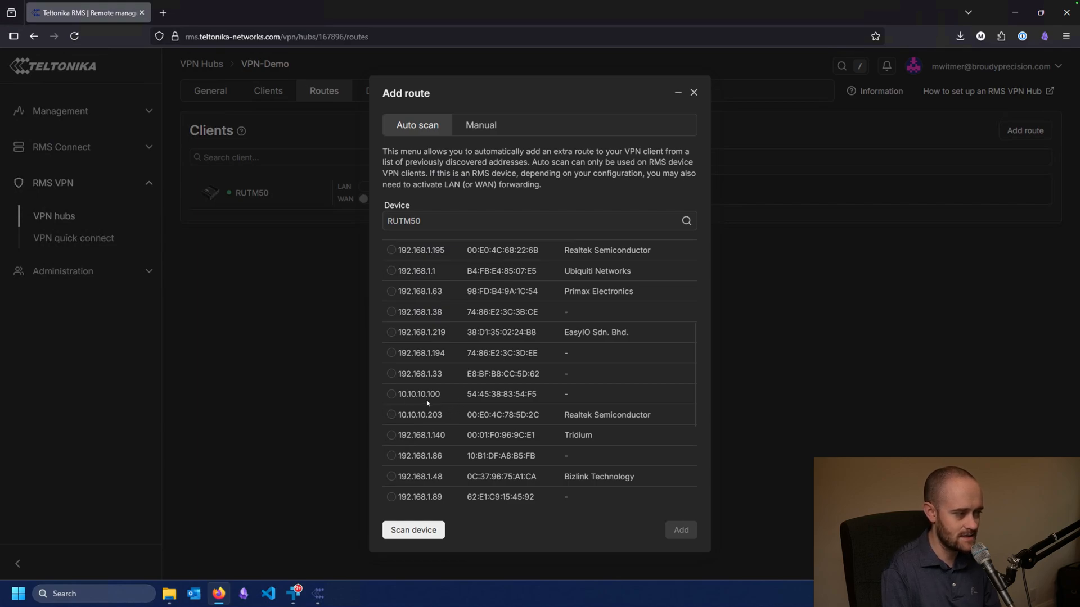
scroll("down", 3)
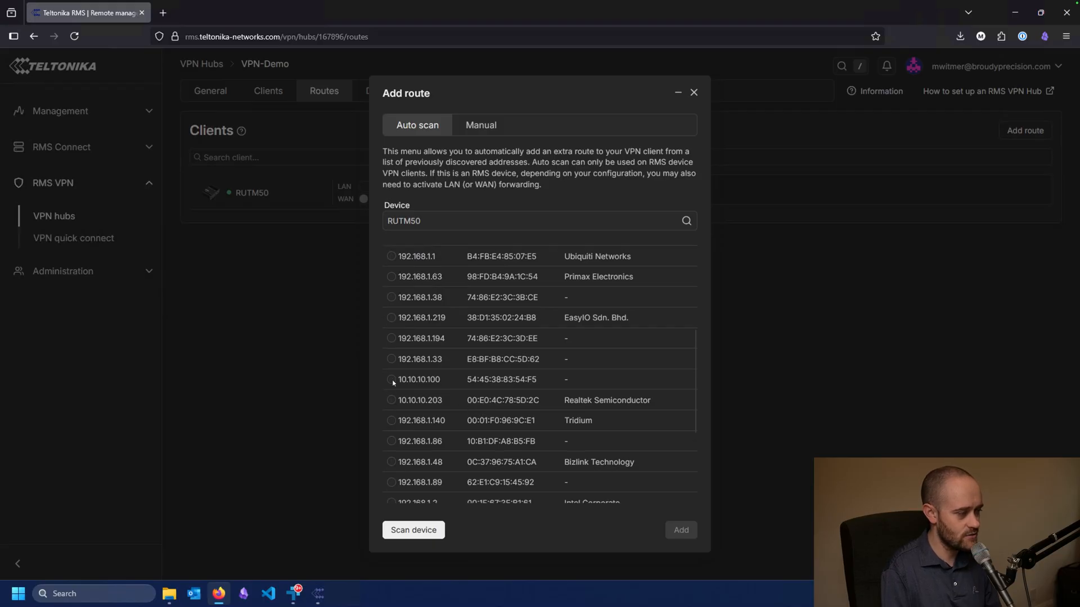
left_click(391, 381)
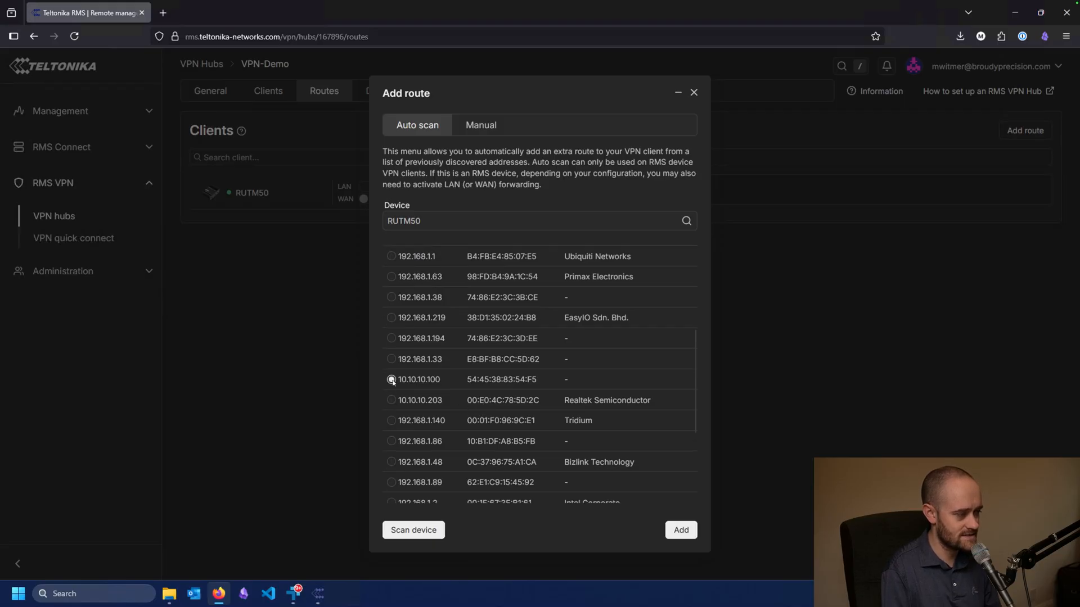
left_click(392, 380)
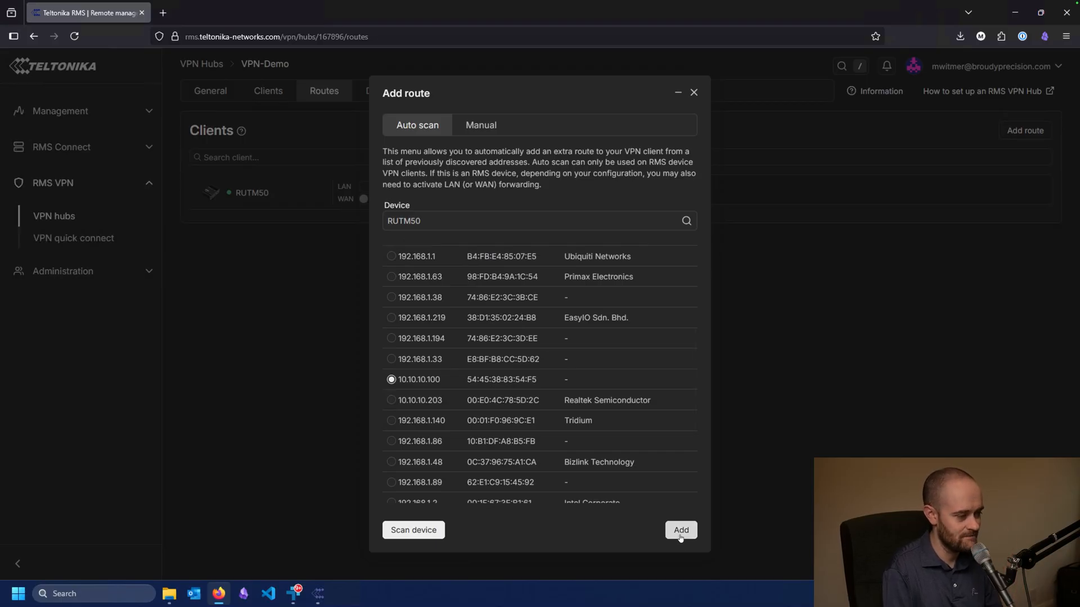
left_click(681, 531)
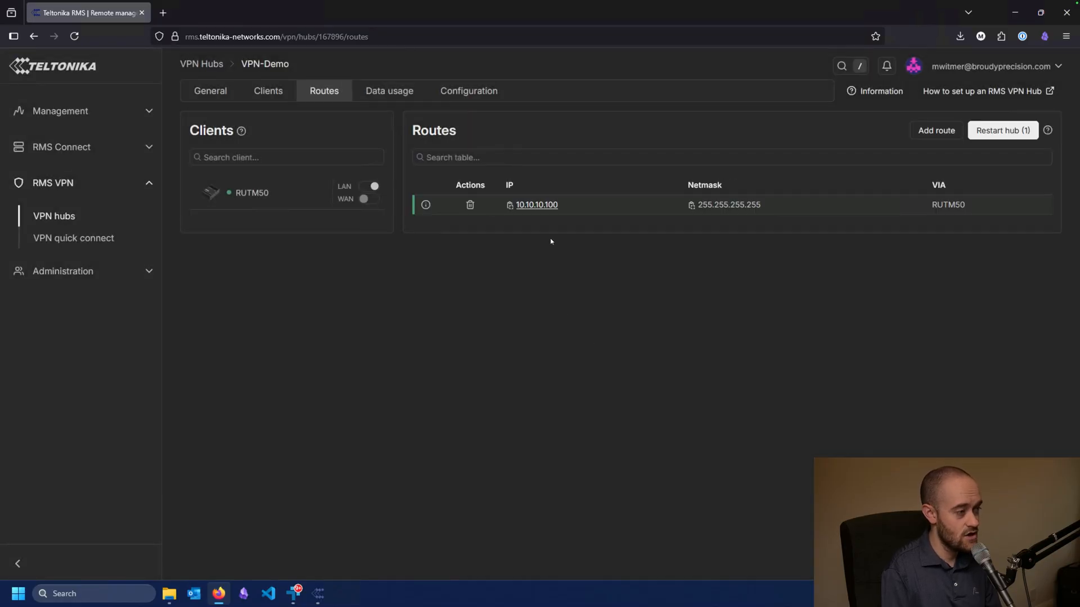
mouse_move(604, 220)
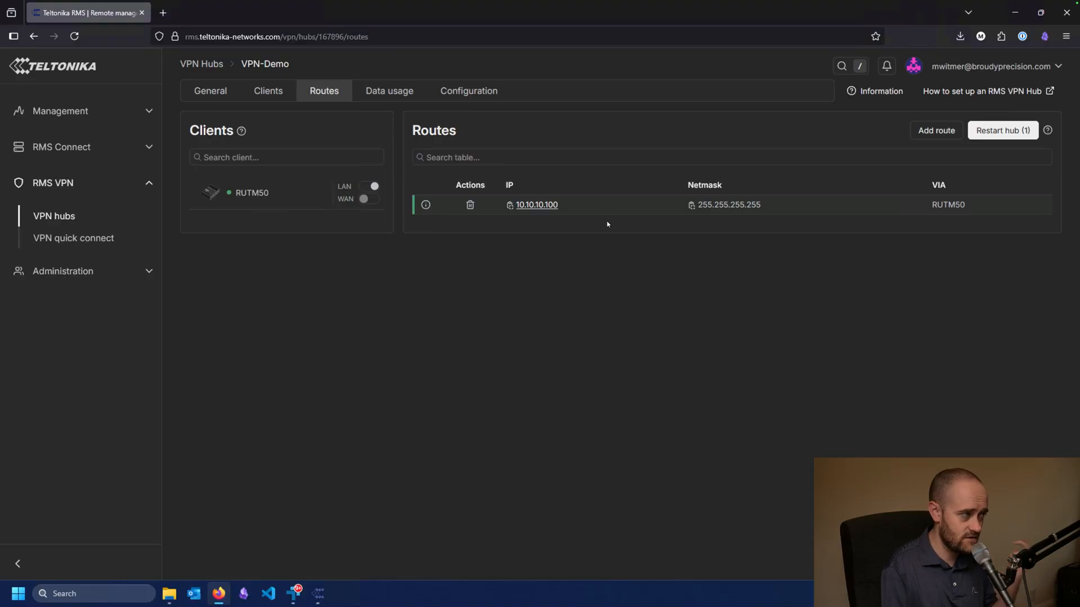
mouse_move(601, 214)
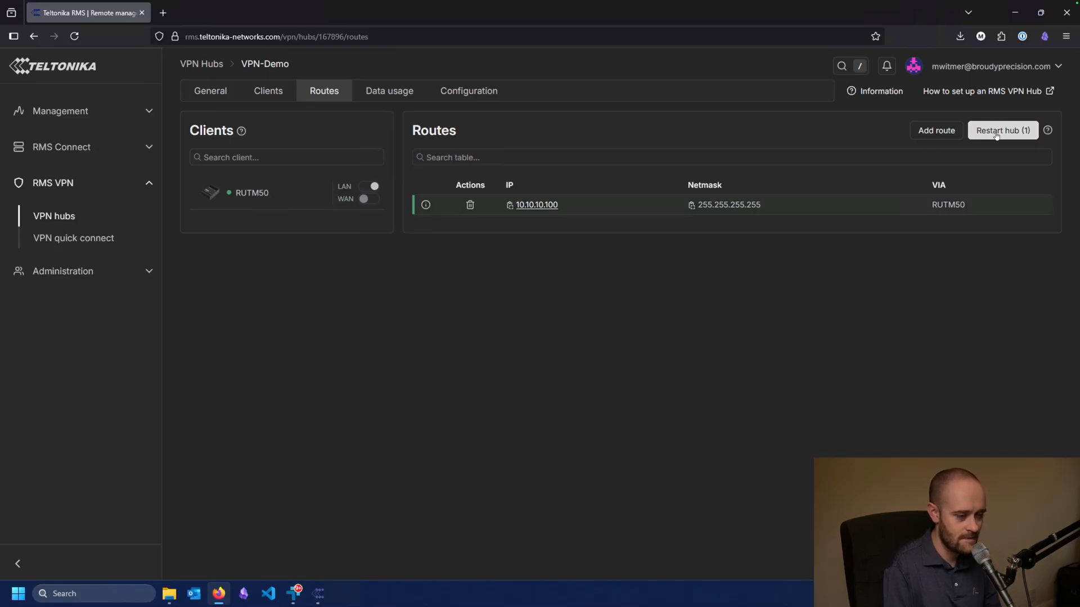
Restart the VPN-Demo hub to apply the 10.10.10.100 route, then launch the Teltonika RMS VPN client
left_click(1002, 130)
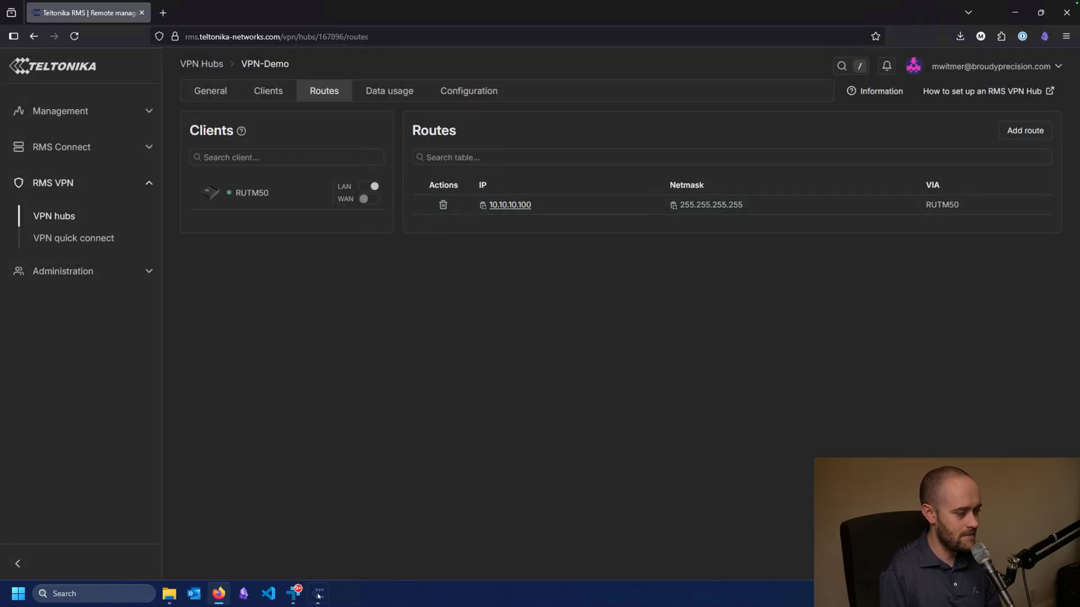
left_click(318, 595)
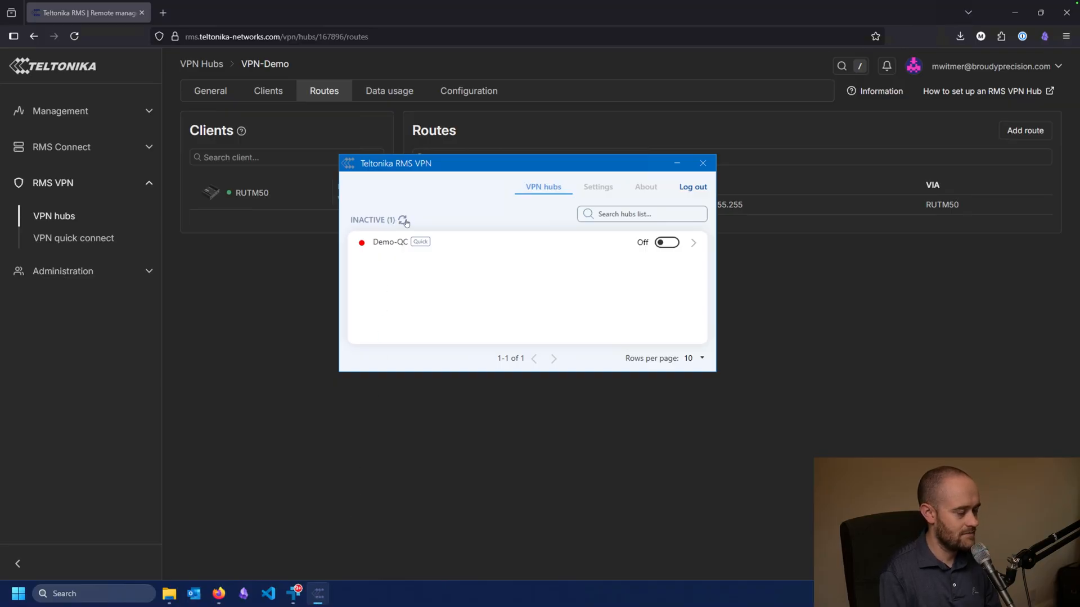
Refresh the hub list, connect this computer to VPN-Demo, then start a fresh Firefox tab
left_click(403, 220)
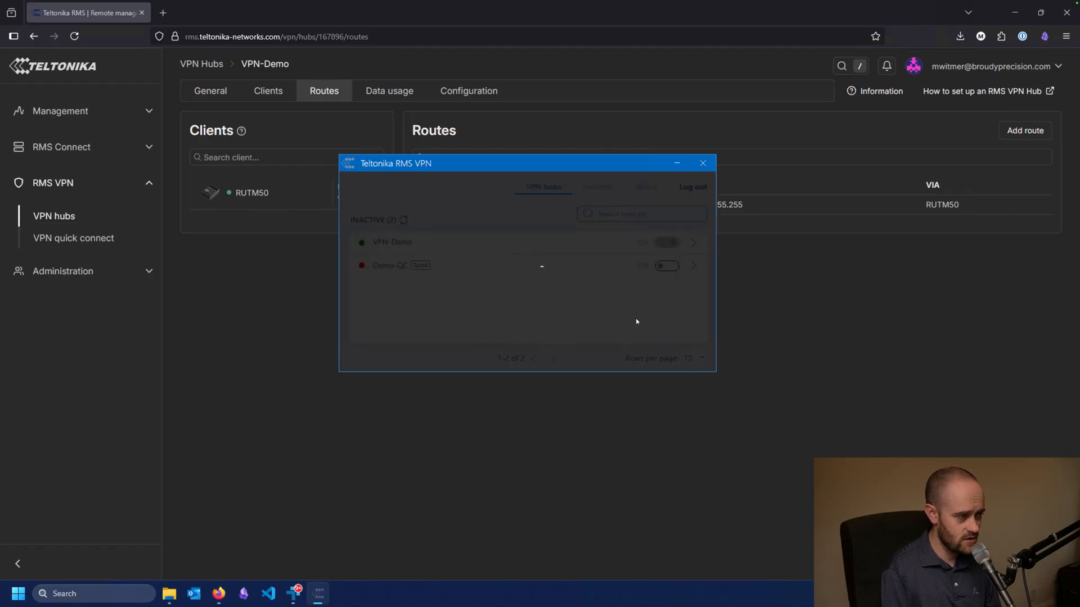
left_click(666, 243)
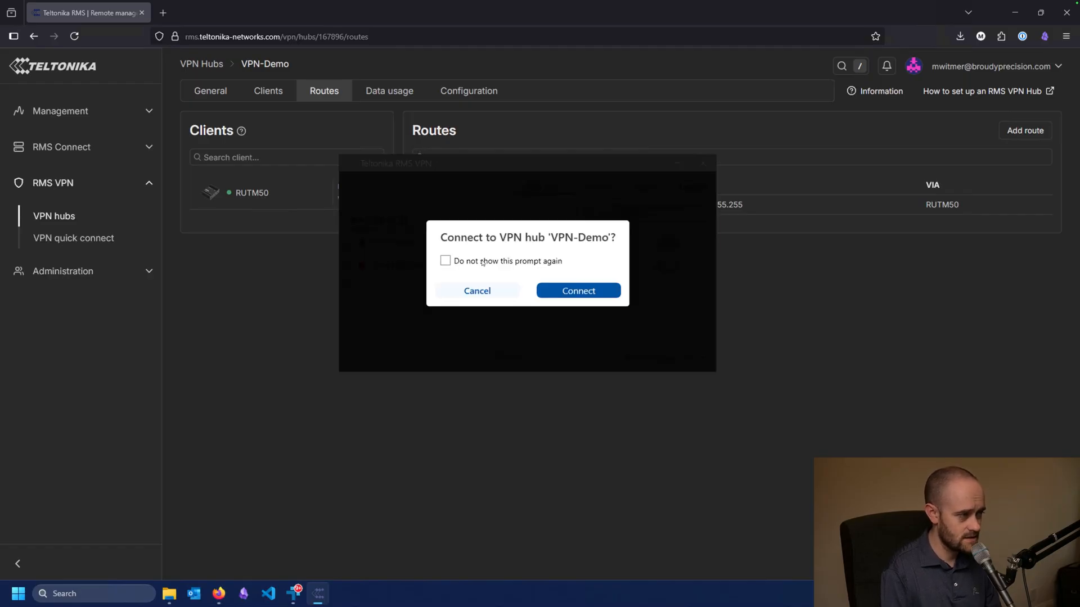
left_click(578, 290)
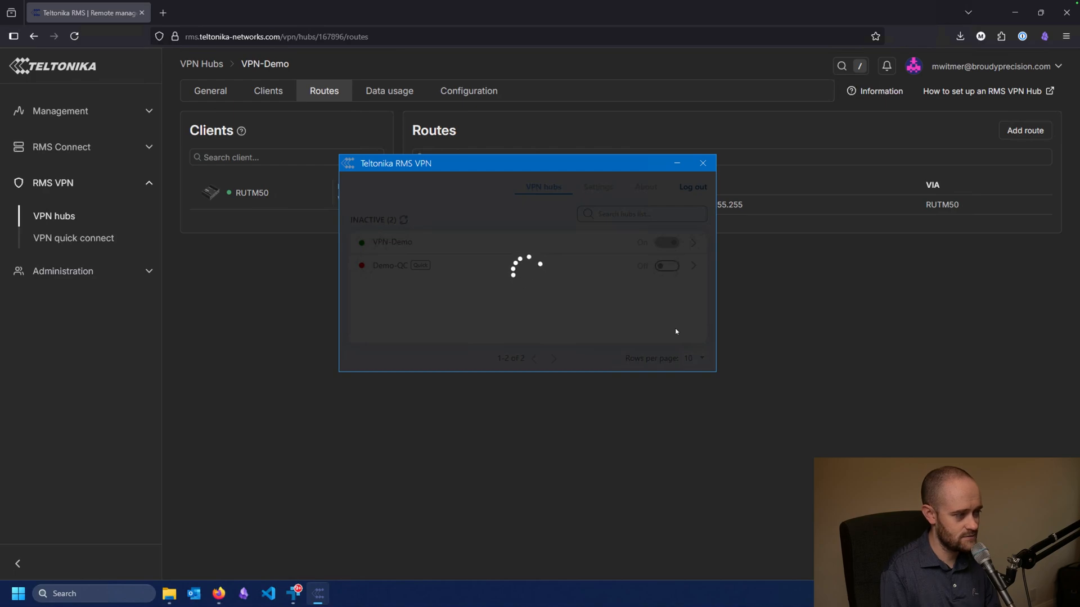
left_click(666, 243)
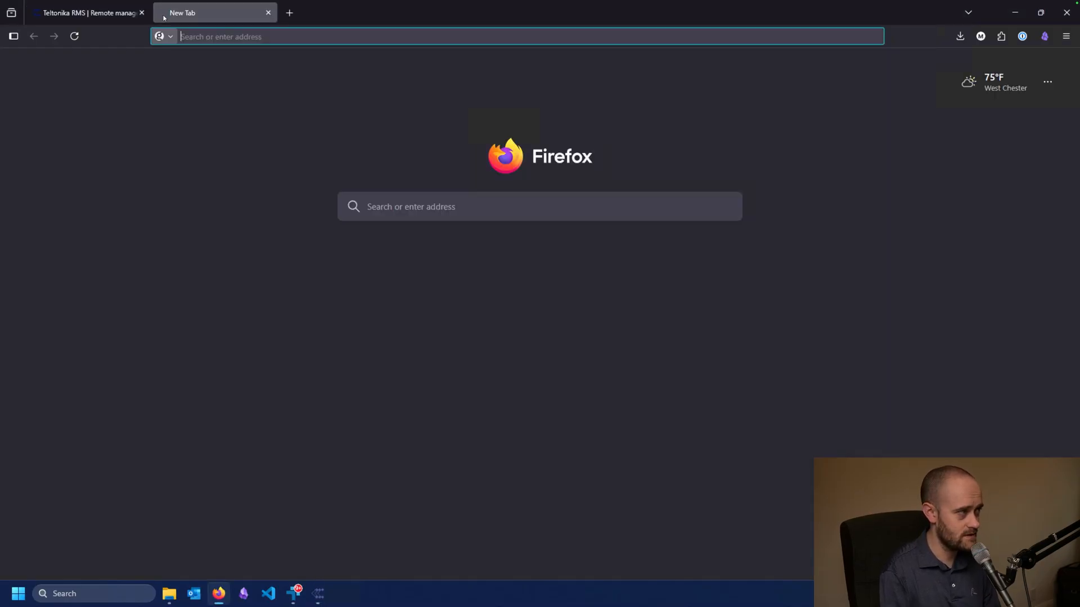
type("http")
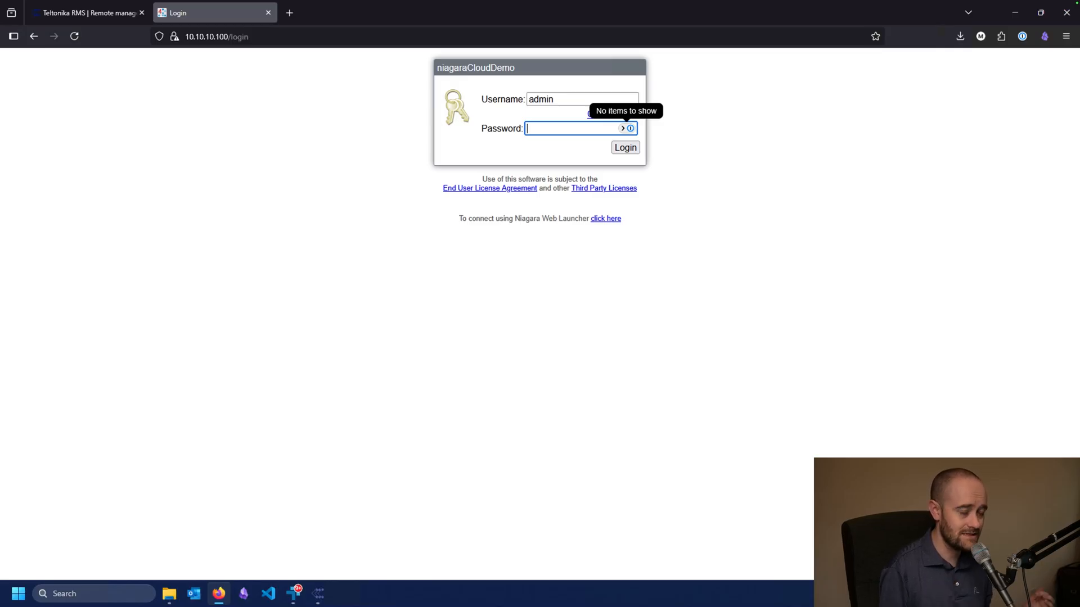
left_click(216, 36)
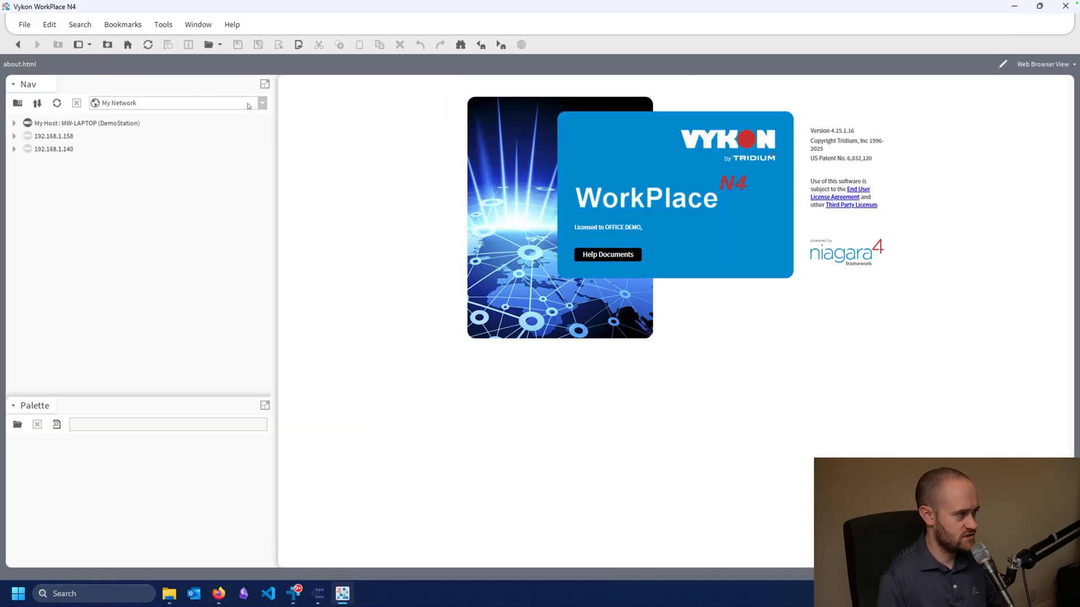
Open a station connection to 10.10.10.100, log in, and show the niagaraCloudDemo station summary
left_click(214, 45)
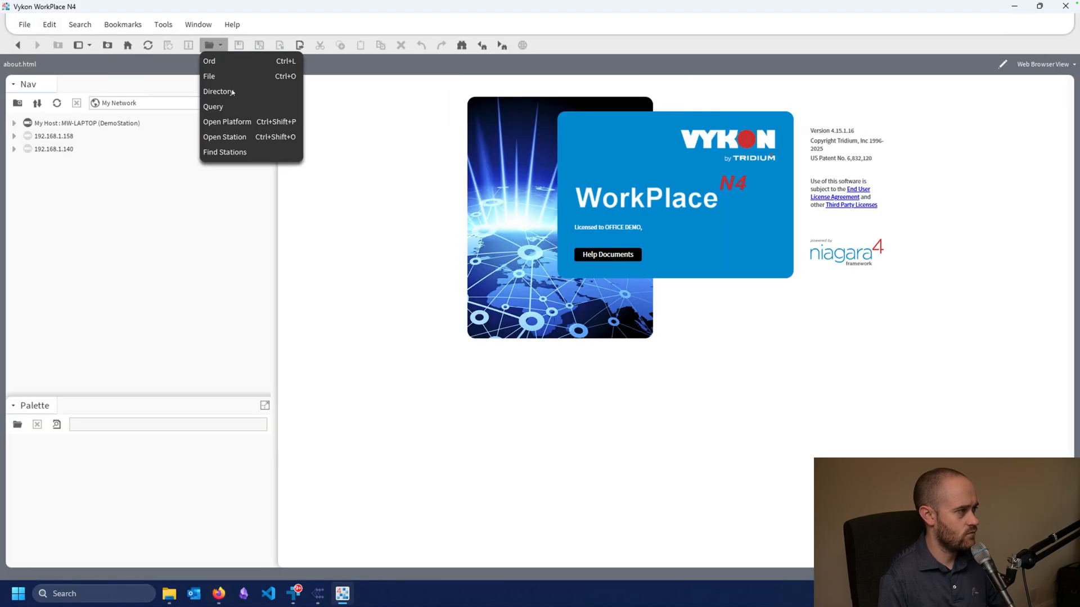
left_click(224, 136)
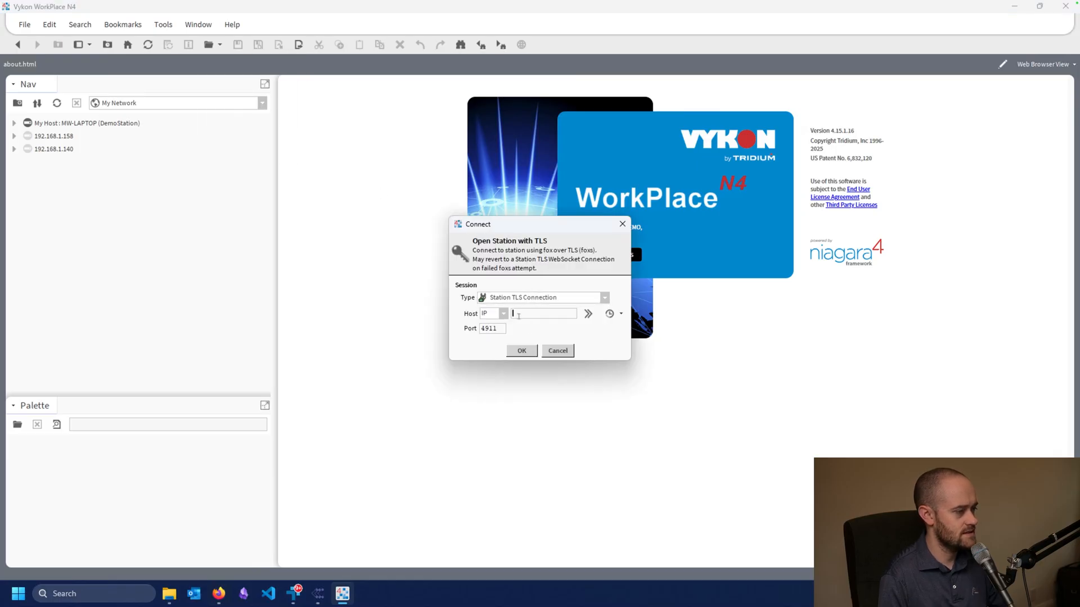
type("10.10.10")
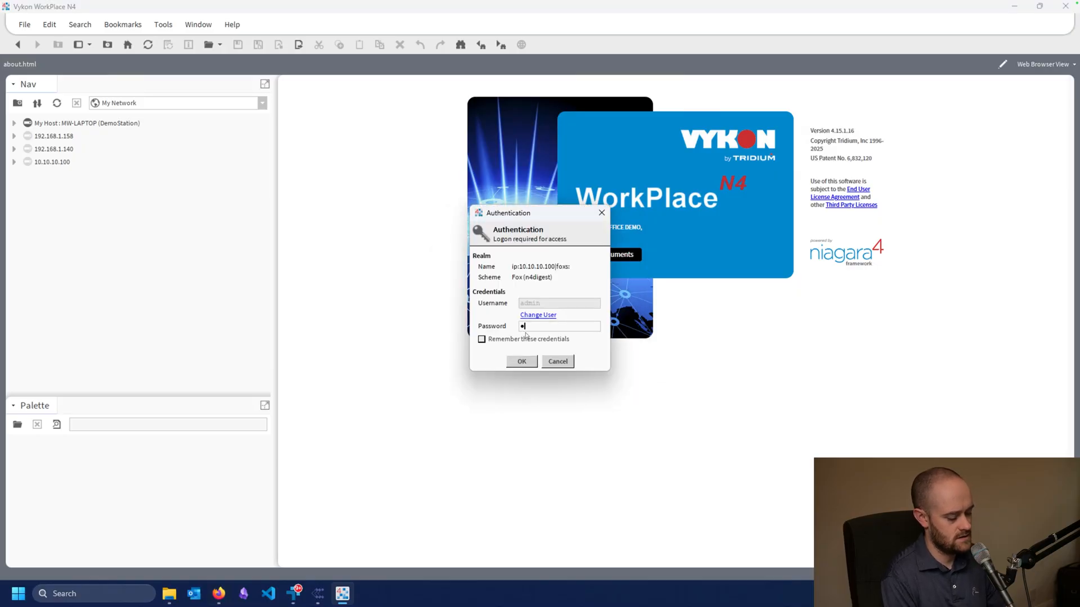
type("password")
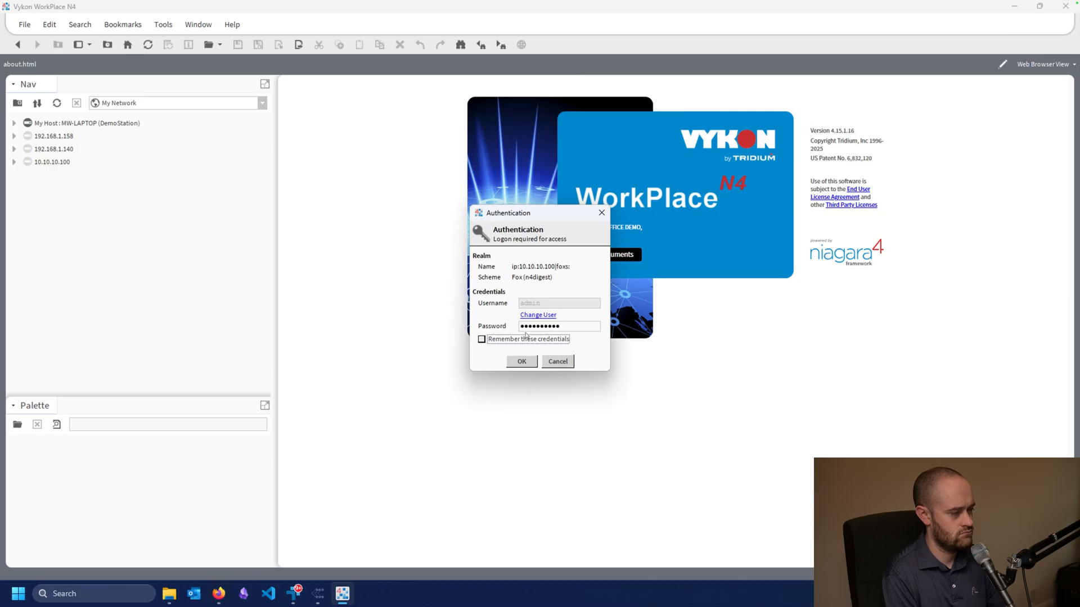
left_click(522, 362)
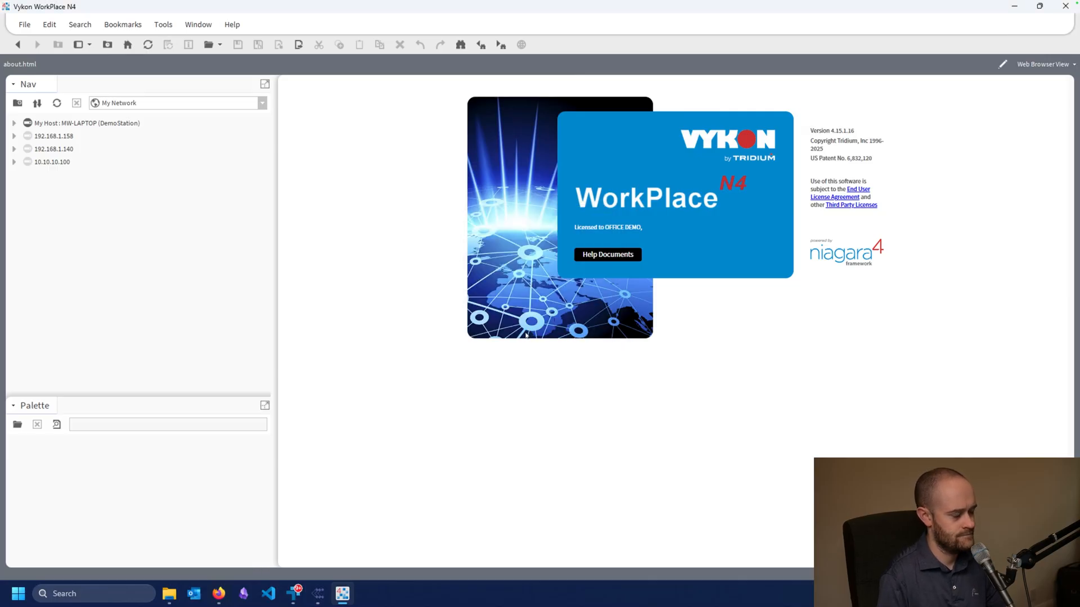
double_click(54, 162)
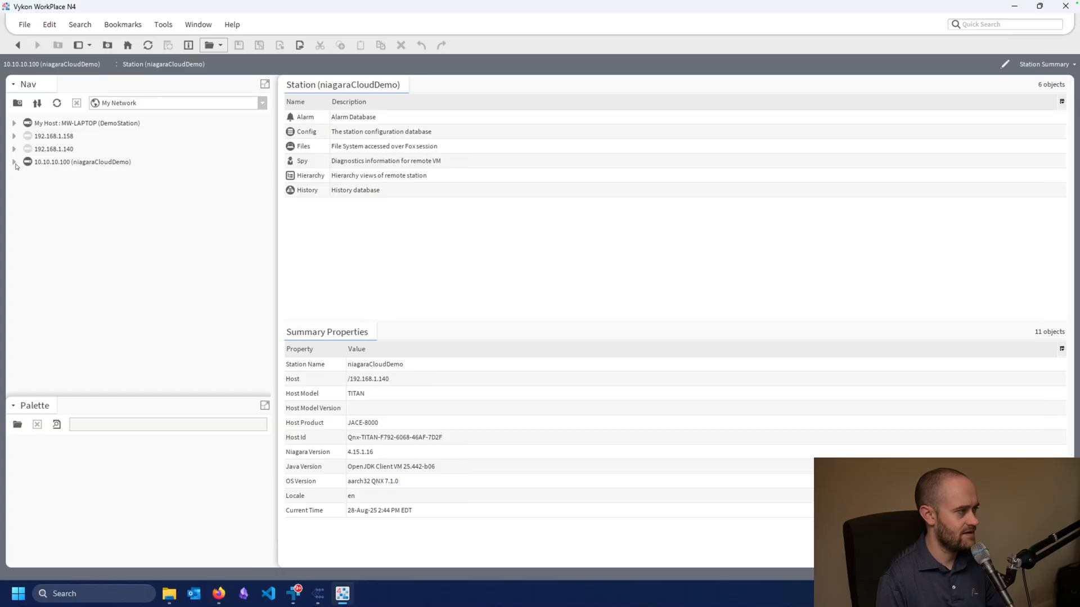
Expand the 10.10.10.100 node and log in to its platform, listing the platform tools
left_click(14, 162)
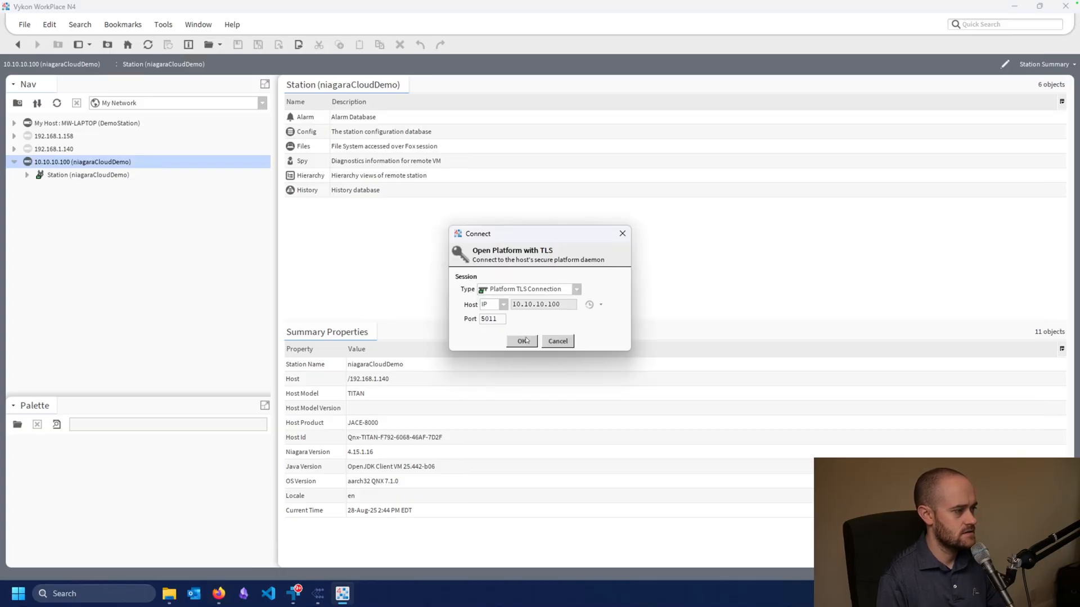
left_click(522, 341)
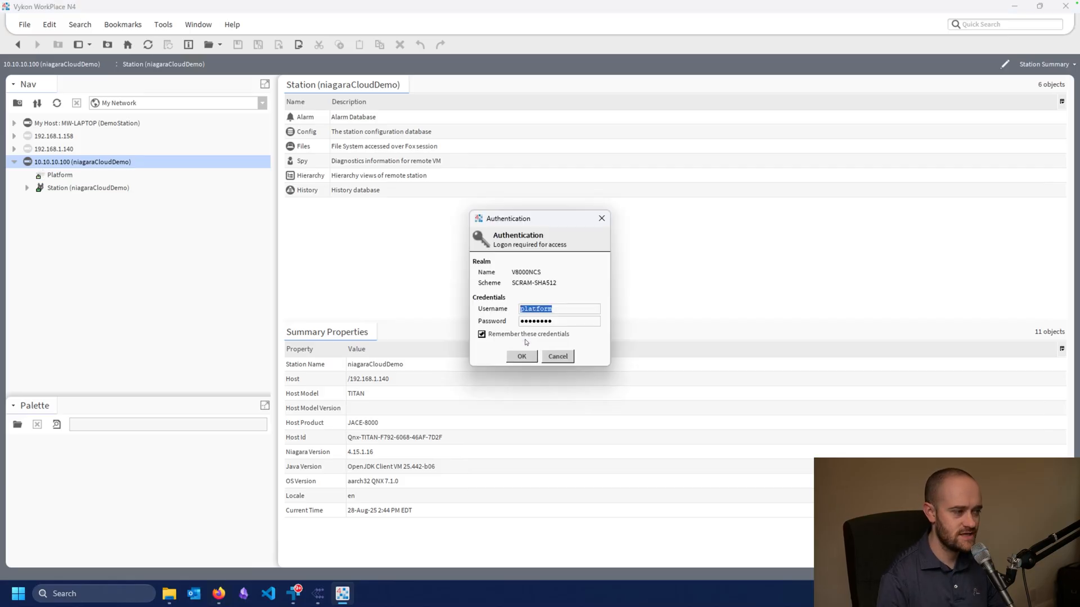
left_click(522, 356)
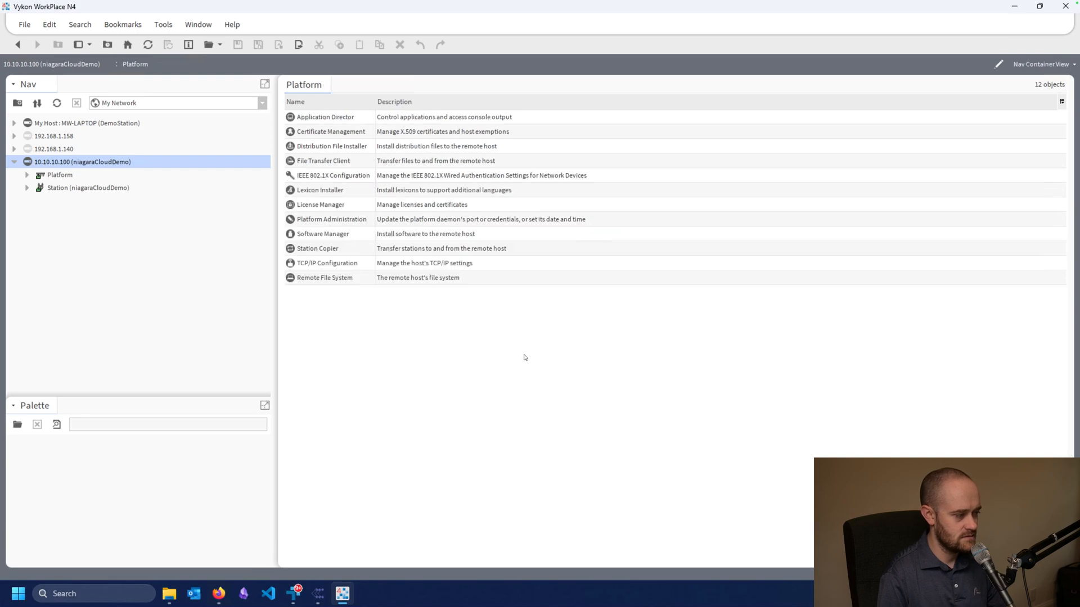
mouse_move(479, 343)
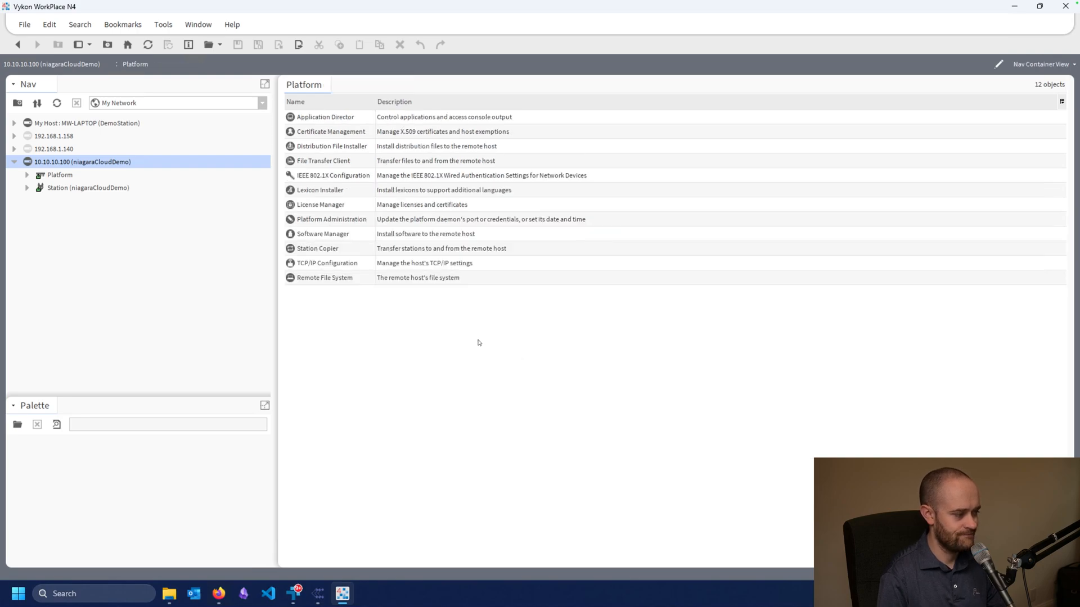